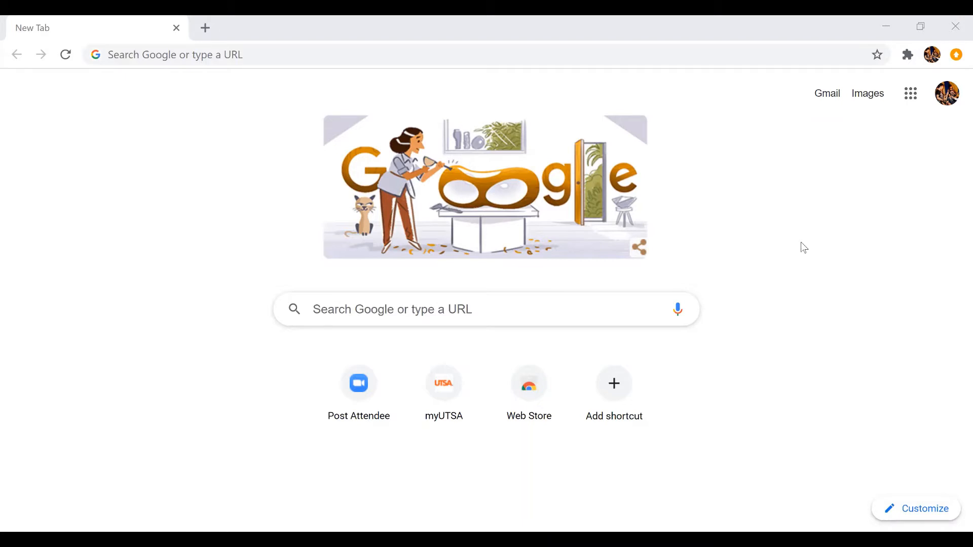
{"action": "mouse_move", "coordinate": [802, 246]}
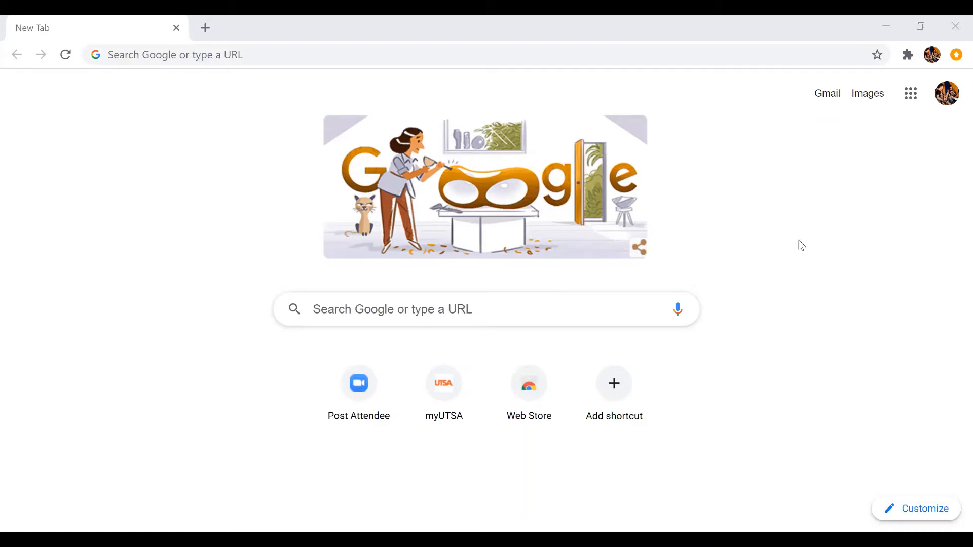
{"action": "mouse_move", "coordinate": [761, 251]}
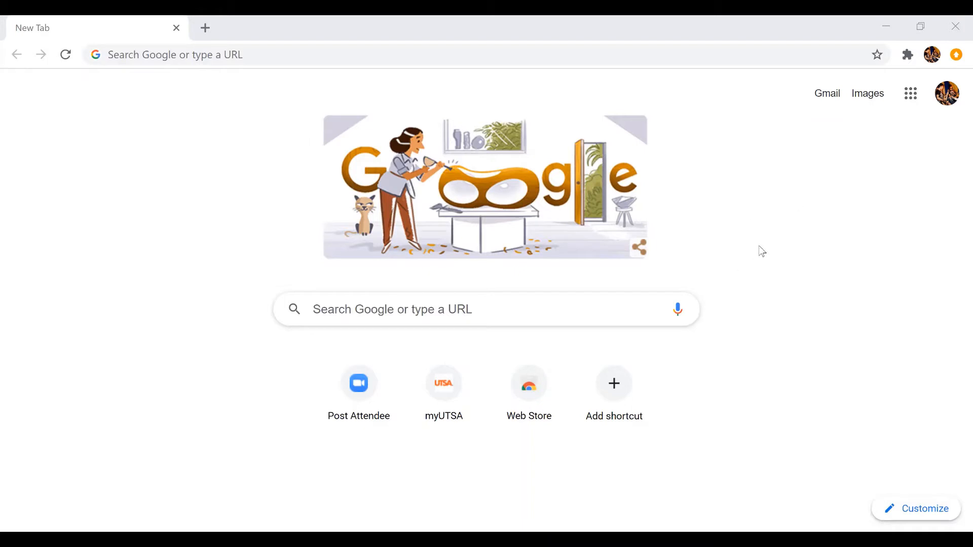
{"action": "mouse_move", "coordinate": [718, 298]}
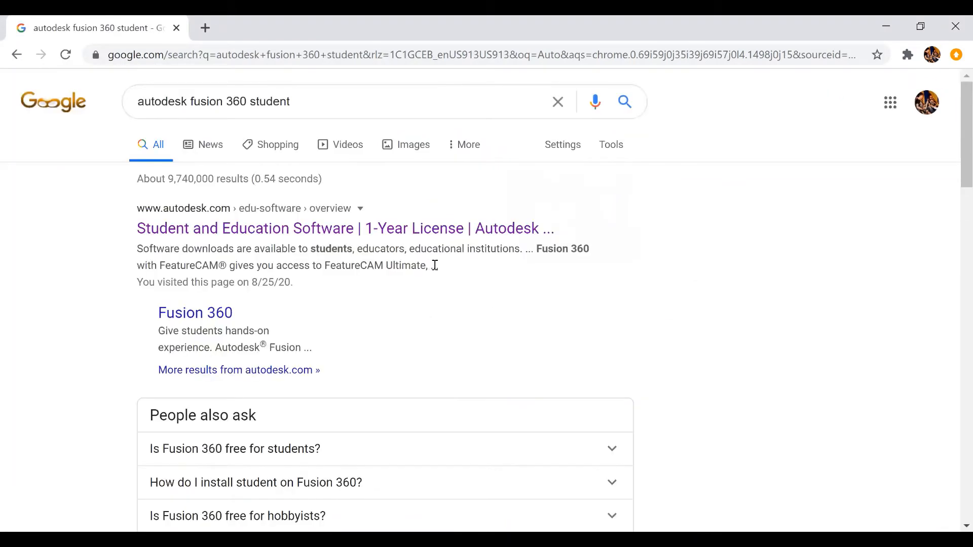
{"action": "mouse_move", "coordinate": [293, 238]}
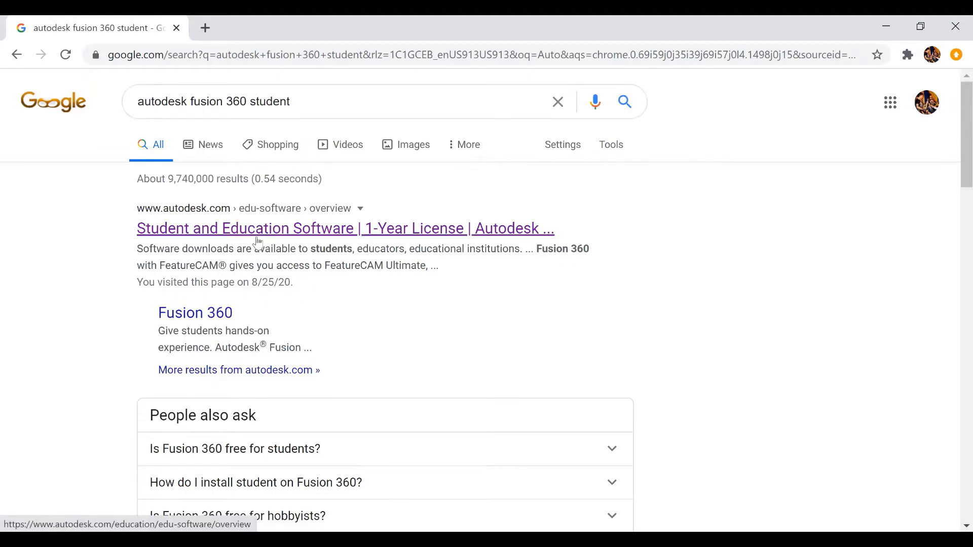
{"action": "mouse_move", "coordinate": [257, 236]}
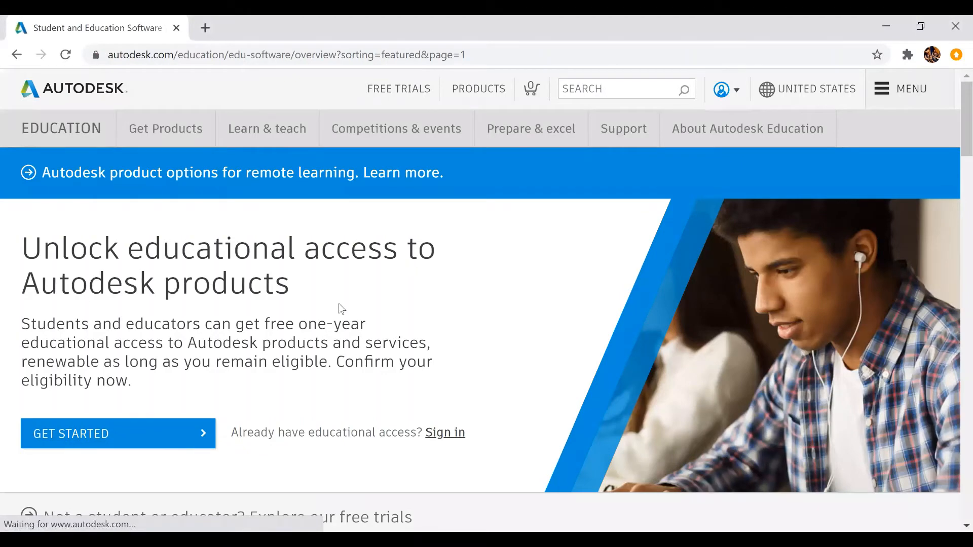
Scroll the Autodesk Education page and choose Get Started to reach the Autodesk sign-in page
{"action": "scroll", "scroll_direction": "down", "scroll_amount": 3}
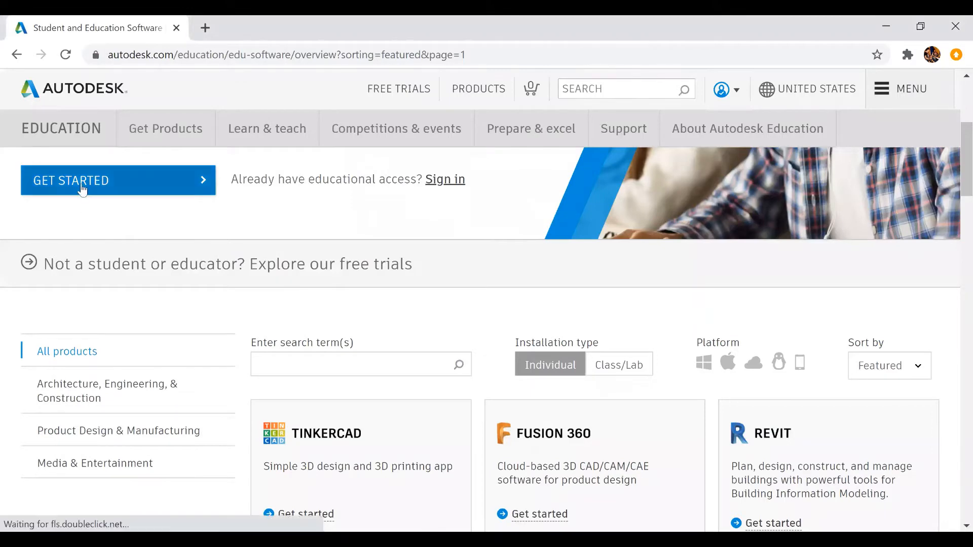
{"action": "left_click", "coordinate": [117, 180]}
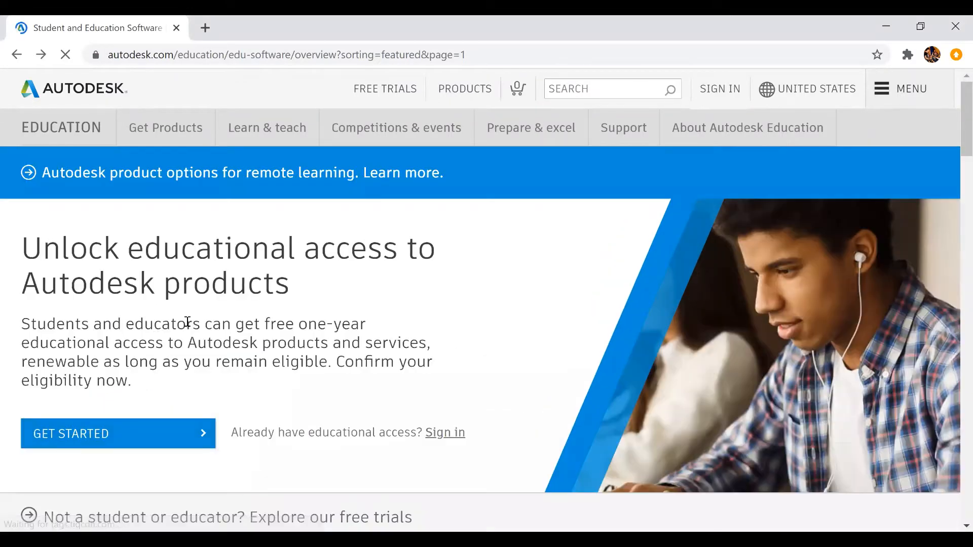
{"action": "scroll", "scroll_direction": "down", "scroll_amount": 3}
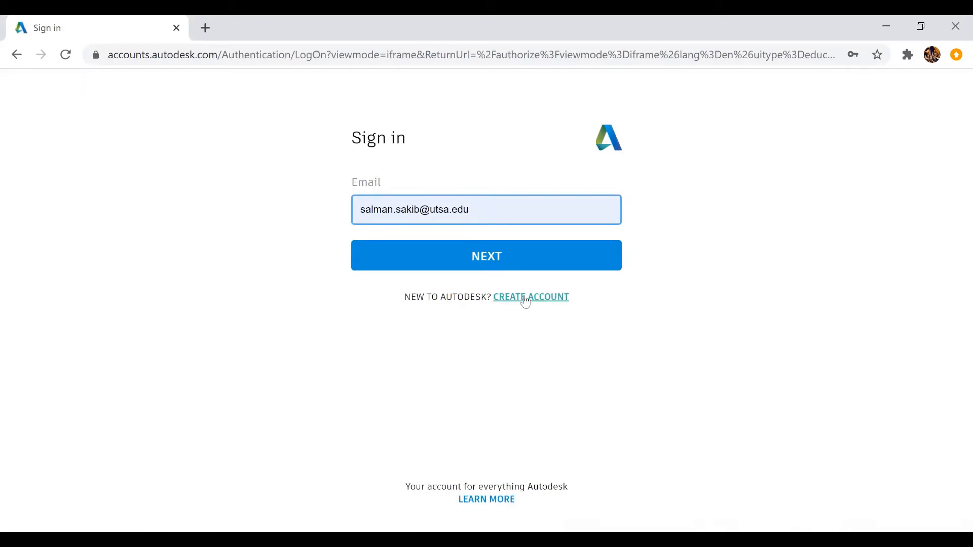
{"action": "mouse_move", "coordinate": [530, 296]}
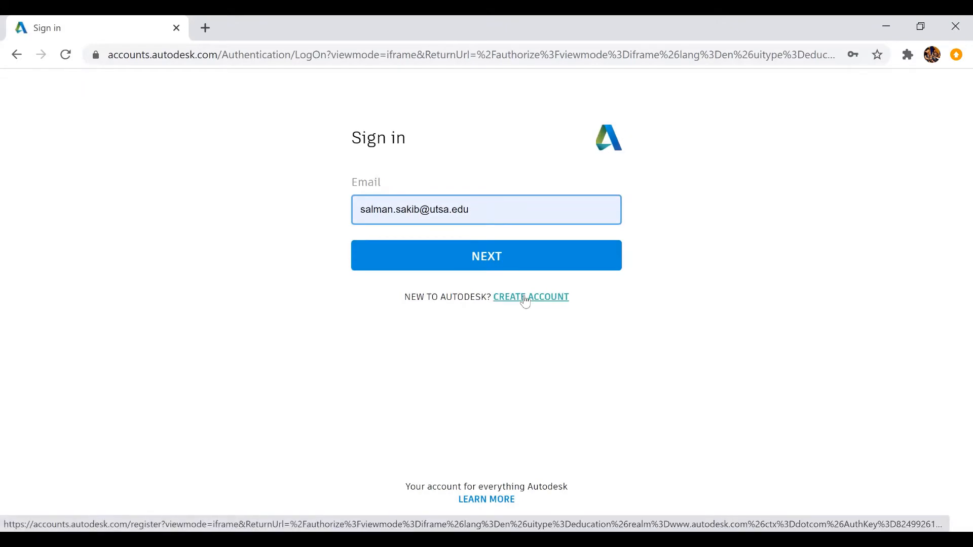
Start creating a new Autodesk account and select United States as the institution country
{"action": "left_click", "coordinate": [531, 296]}
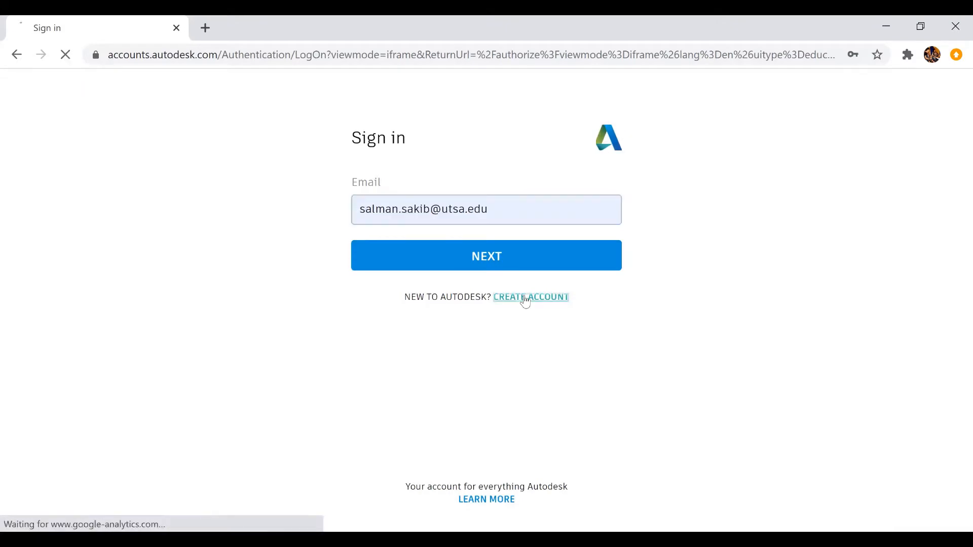
{"action": "left_click", "coordinate": [530, 296]}
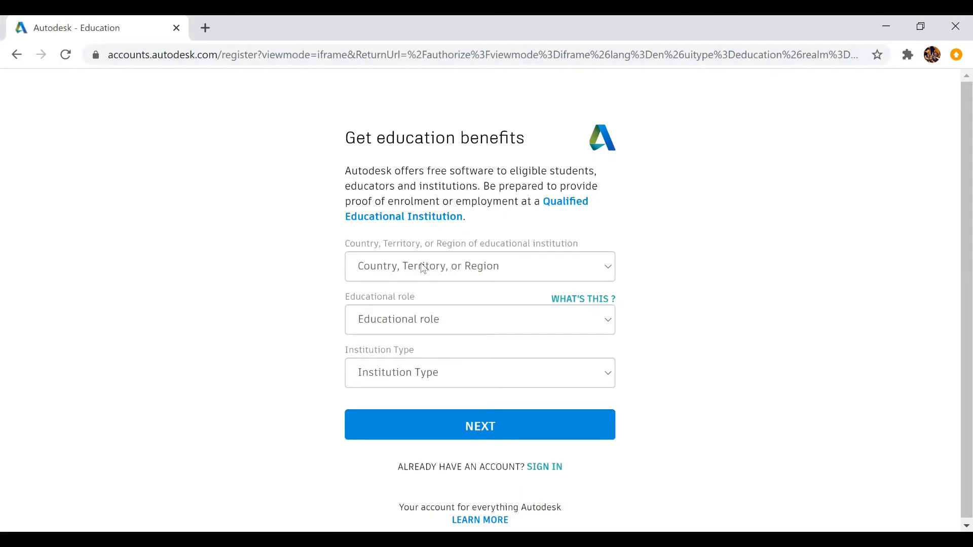
{"action": "left_click", "coordinate": [478, 266]}
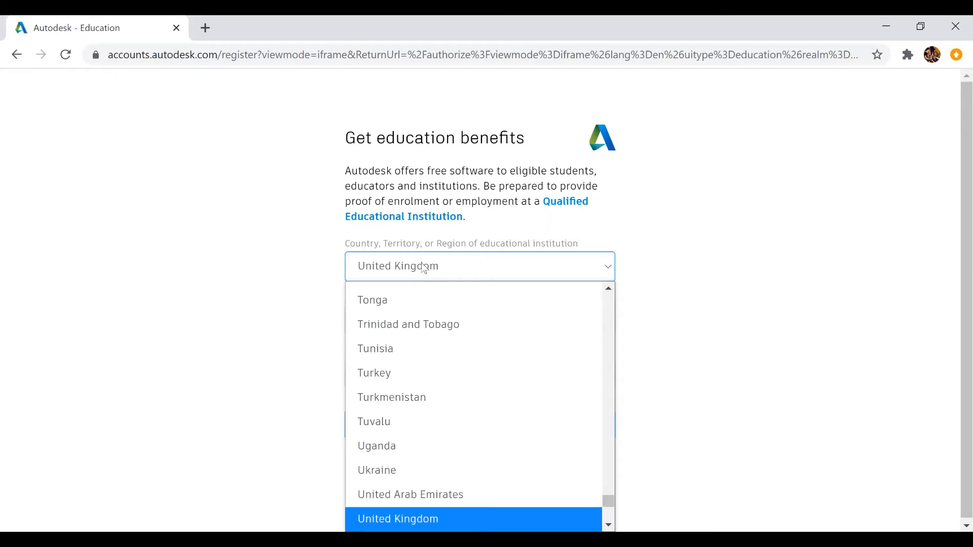
{"action": "left_click", "coordinate": [397, 518]}
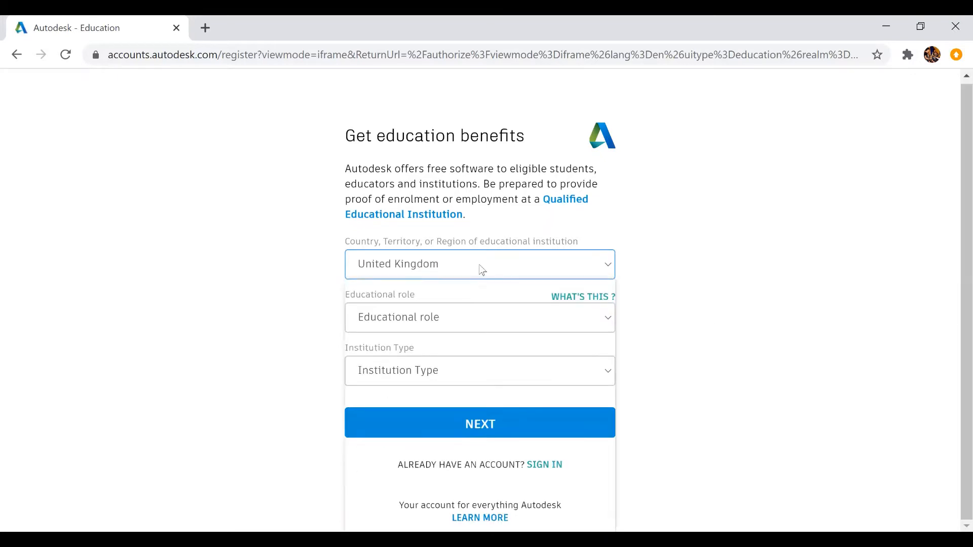
{"action": "left_click", "coordinate": [480, 263]}
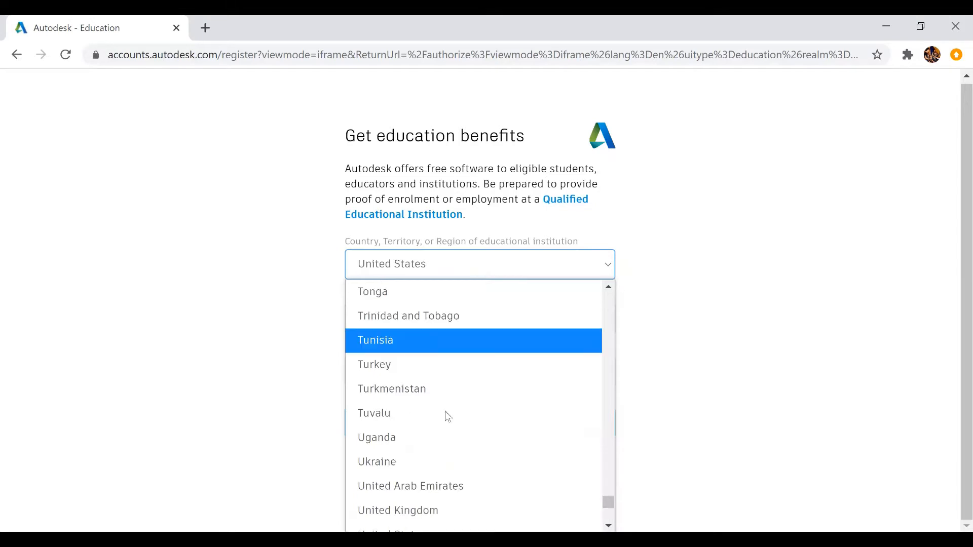
{"action": "scroll", "scroll_direction": "down", "scroll_amount": 3}
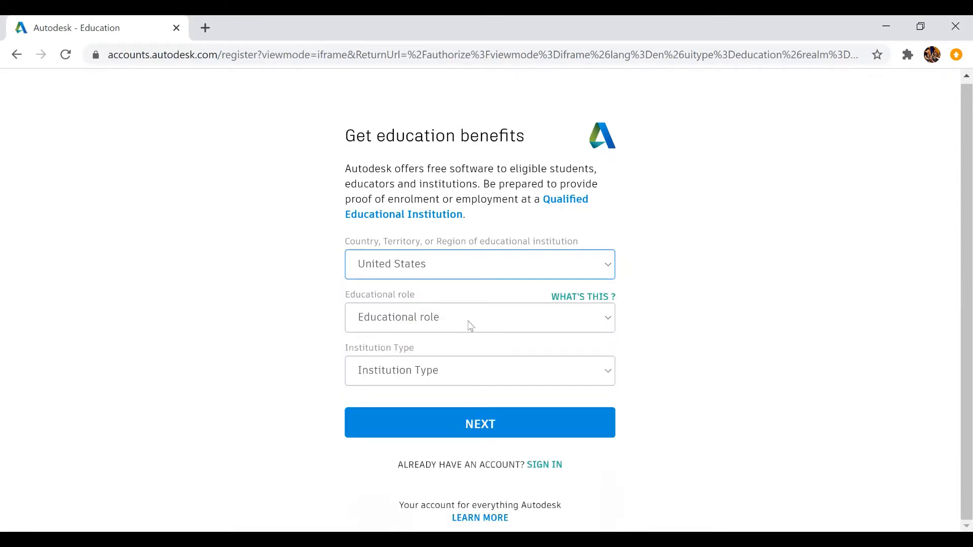
Set role to Student, institution type University/Post-Secondary, and begin the date of birth
{"action": "left_click", "coordinate": [479, 317]}
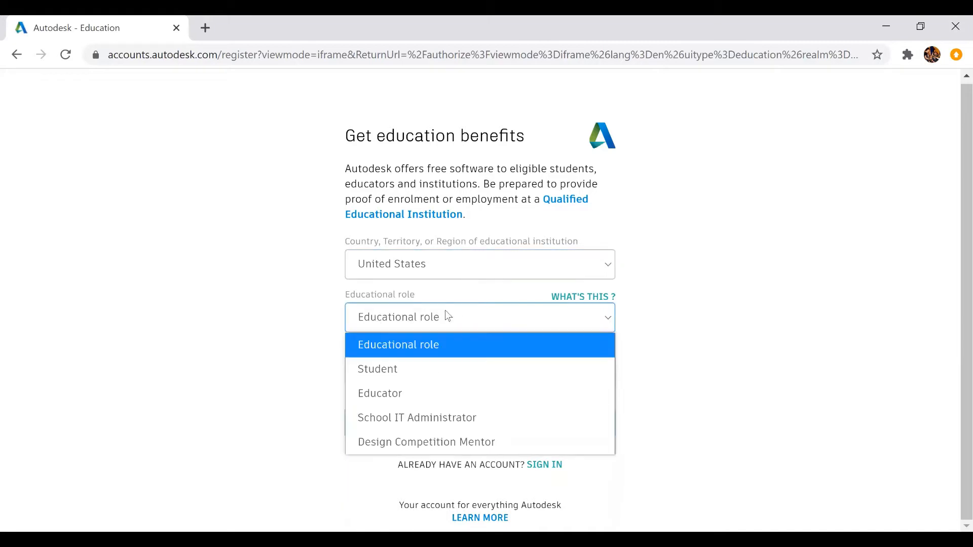
{"action": "left_click", "coordinate": [377, 368]}
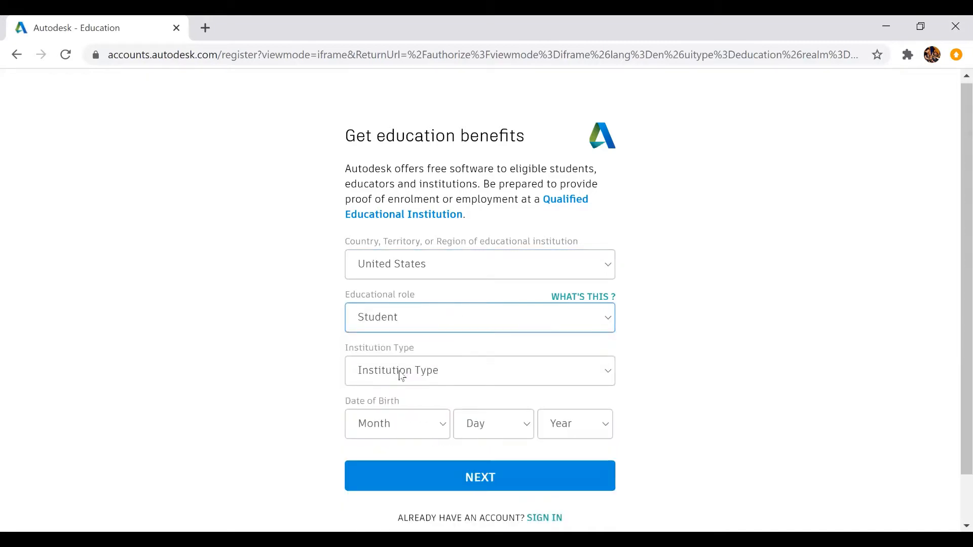
{"action": "left_click", "coordinate": [480, 370]}
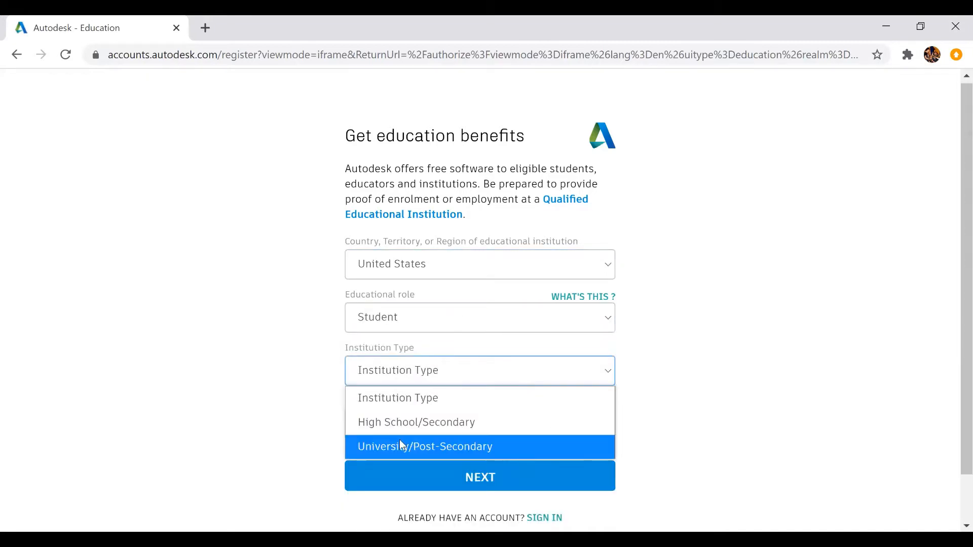
{"action": "left_click", "coordinate": [424, 447]}
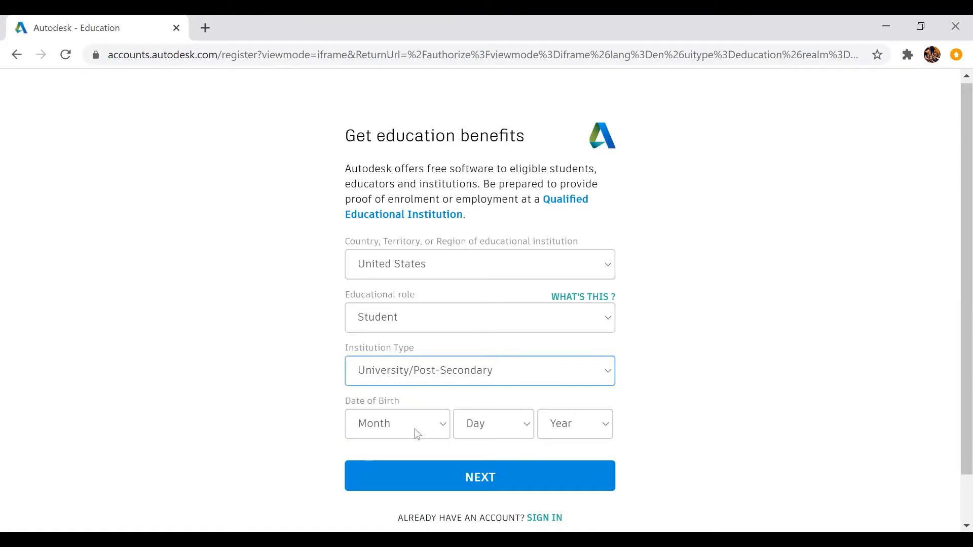
{"action": "left_click", "coordinate": [396, 423]}
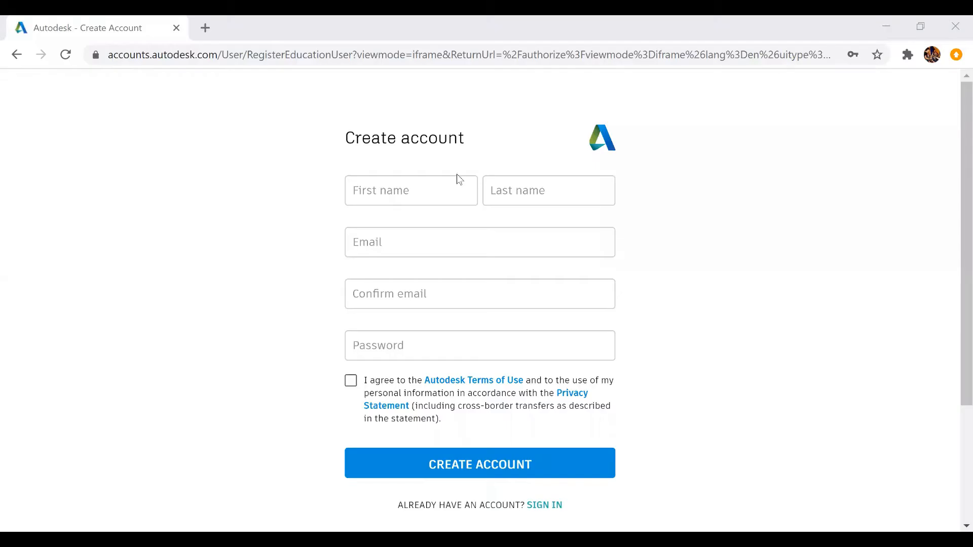
{"action": "left_click", "coordinate": [410, 191]}
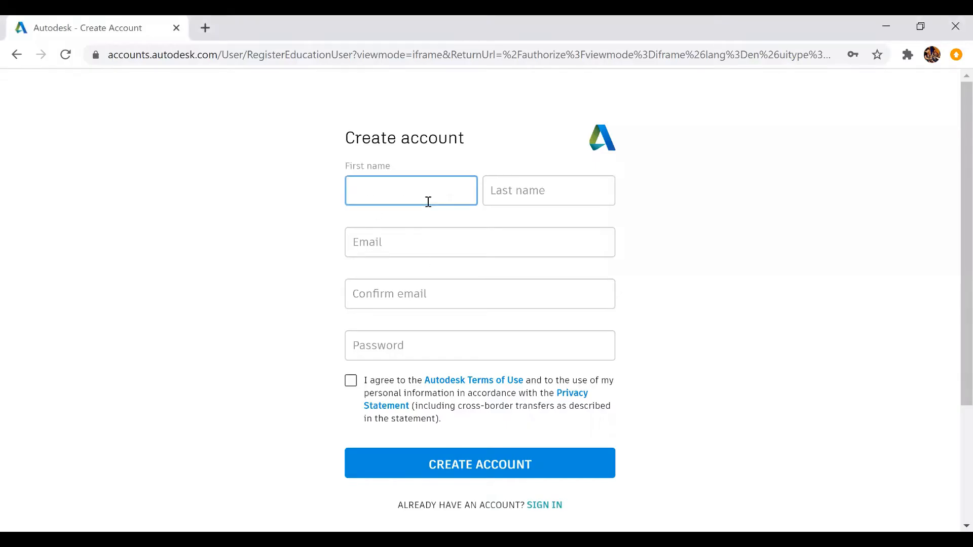
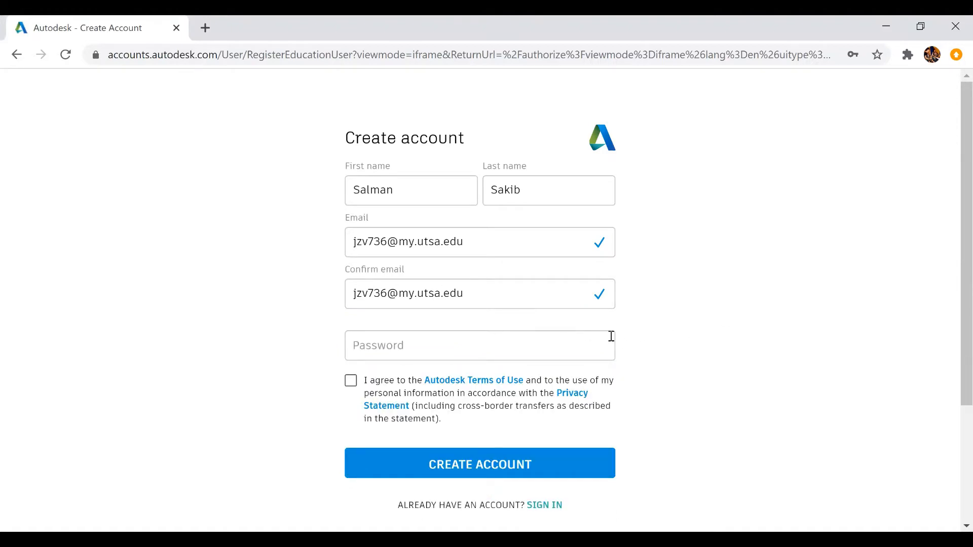
Enter a password, accept the Terms of Use and privacy statement, and submit the account
{"action": "left_click", "coordinate": [479, 345]}
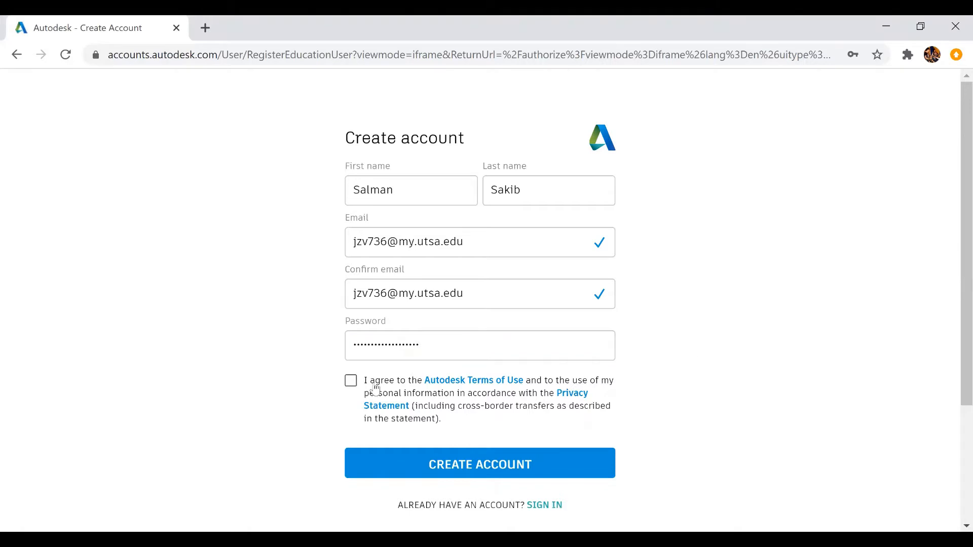
{"action": "left_click", "coordinate": [350, 381]}
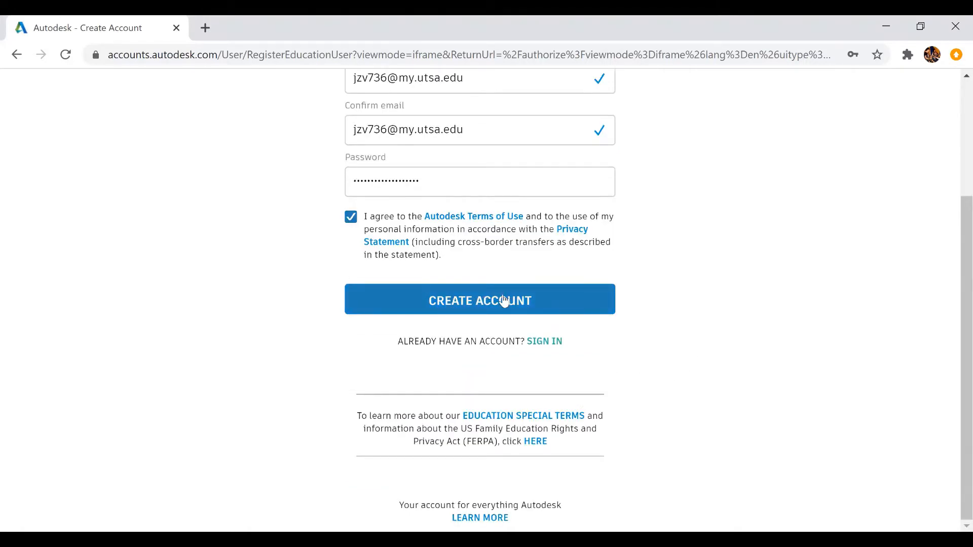
{"action": "left_click", "coordinate": [480, 301]}
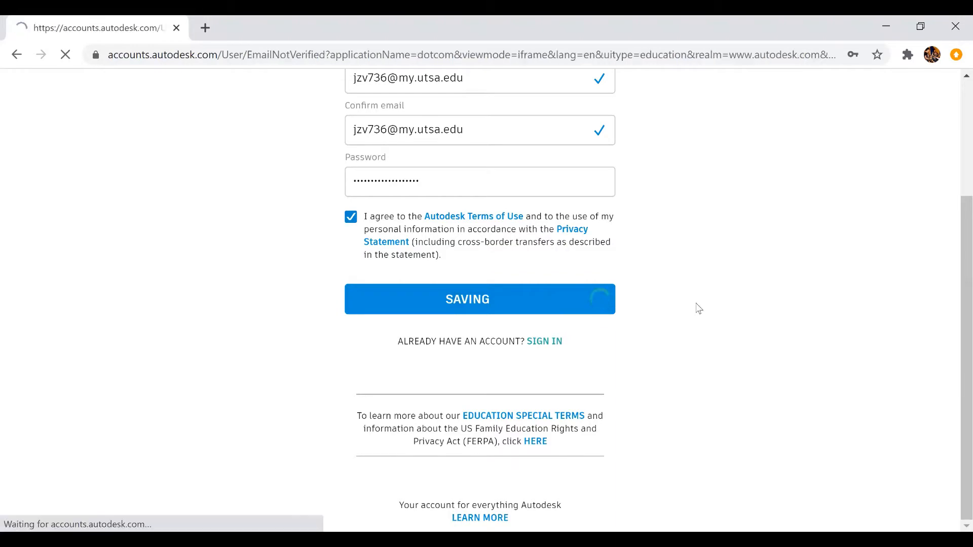
{"action": "left_click", "coordinate": [478, 299]}
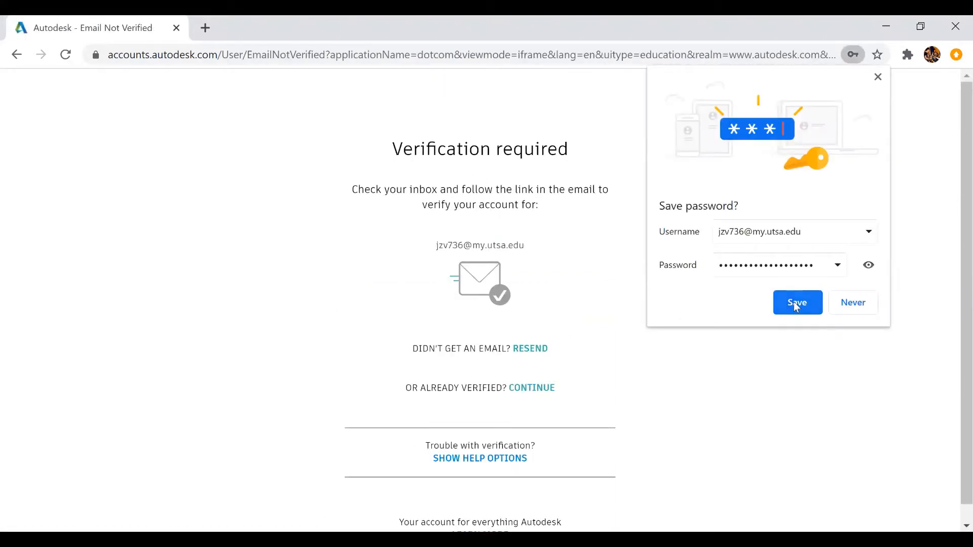
Save the new password in Chrome and continue as an already verified account
{"action": "left_click", "coordinate": [797, 303]}
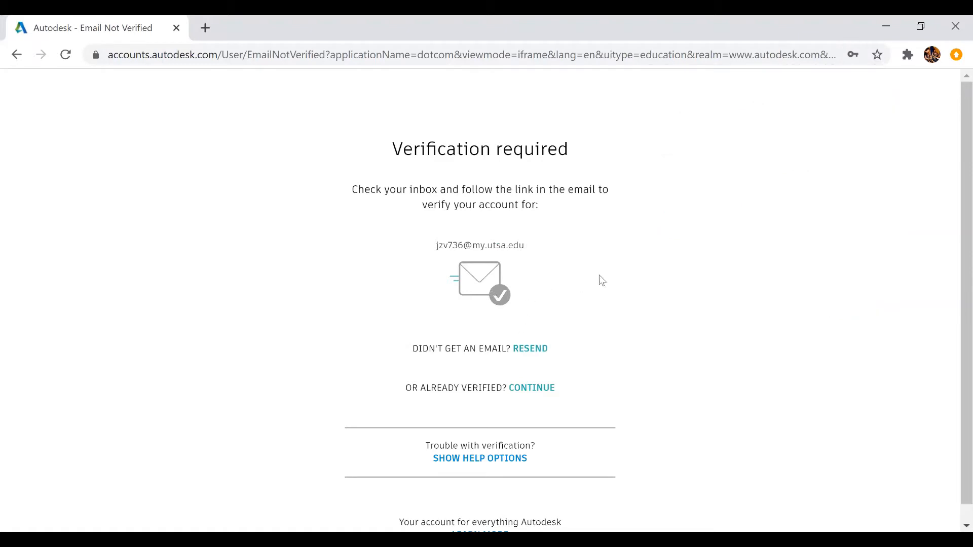
{"action": "mouse_move", "coordinate": [620, 284]}
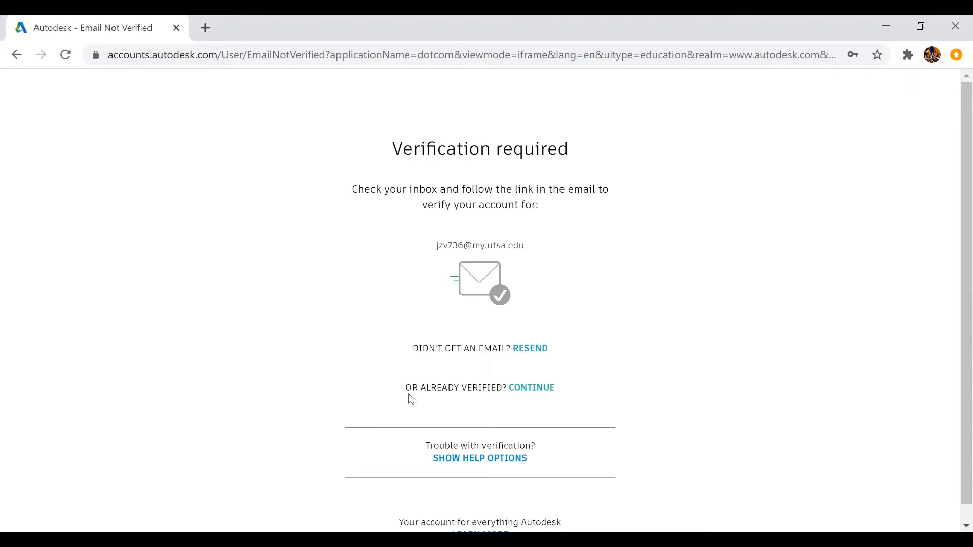
{"action": "mouse_move", "coordinate": [531, 387]}
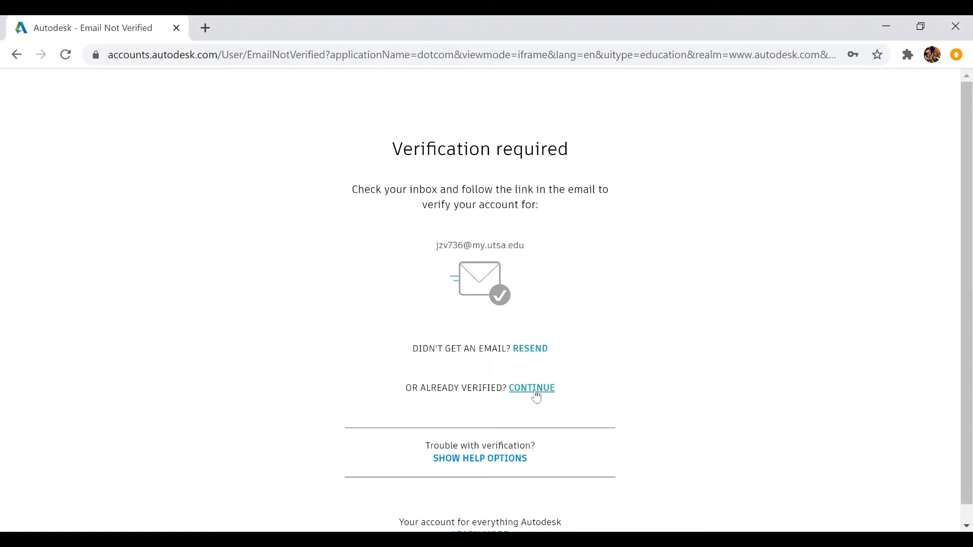
{"action": "mouse_move", "coordinate": [530, 387]}
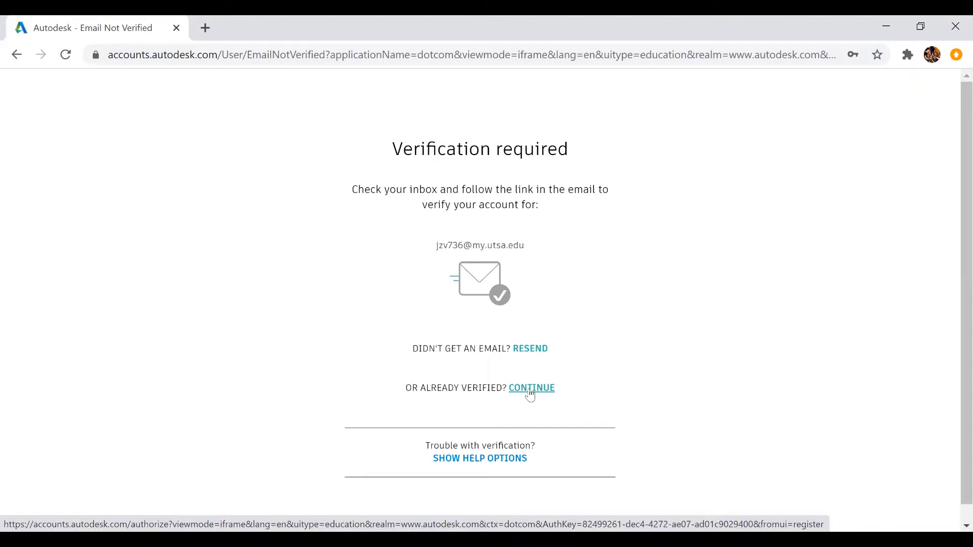
{"action": "left_click", "coordinate": [531, 387]}
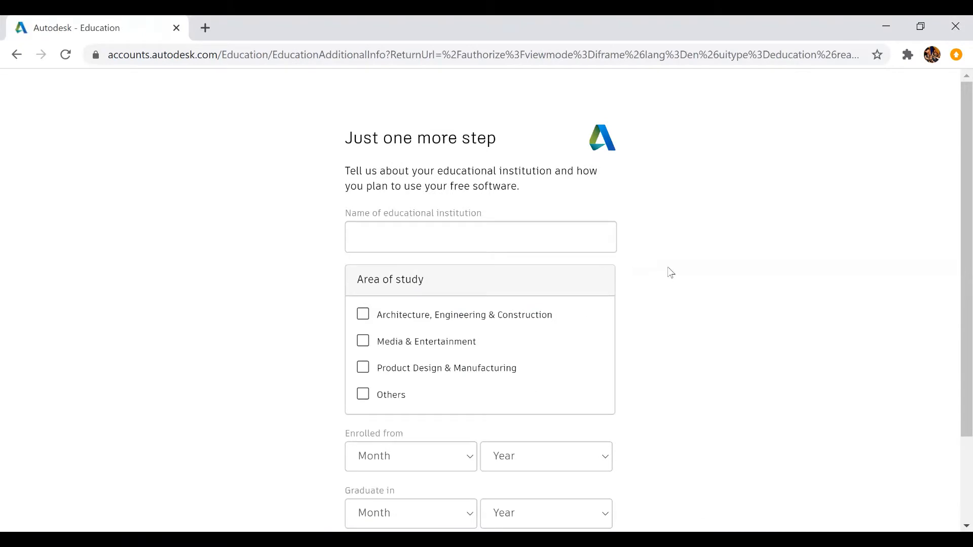
{"action": "mouse_move", "coordinate": [492, 172]}
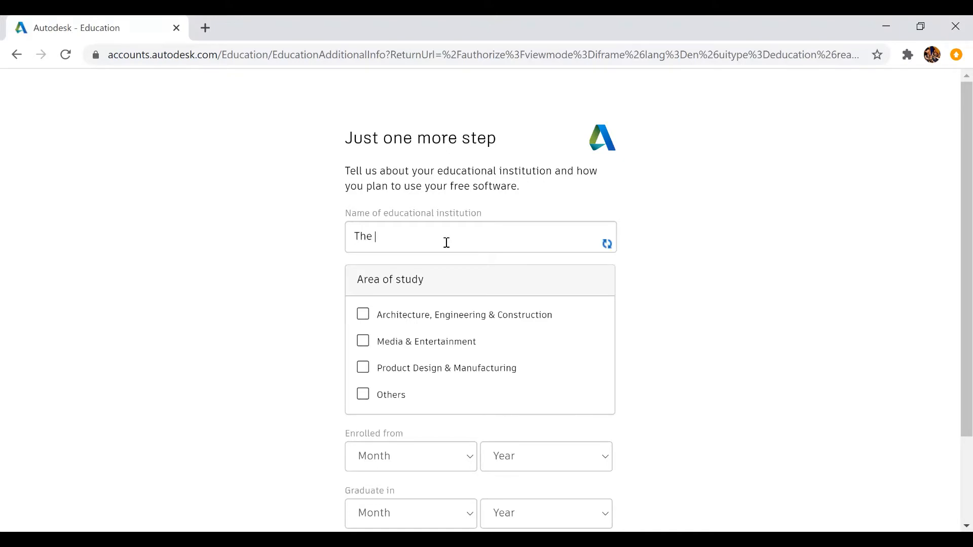
Search the university name and select the San Antonio, TX university as the institution
{"action": "type", "text": "University of"}
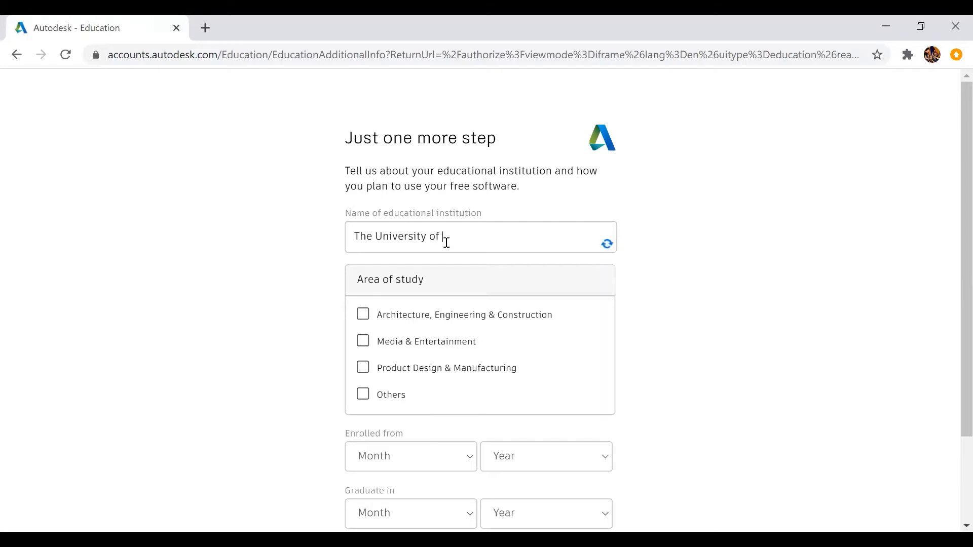
{"action": "type", "text": "Texas A"}
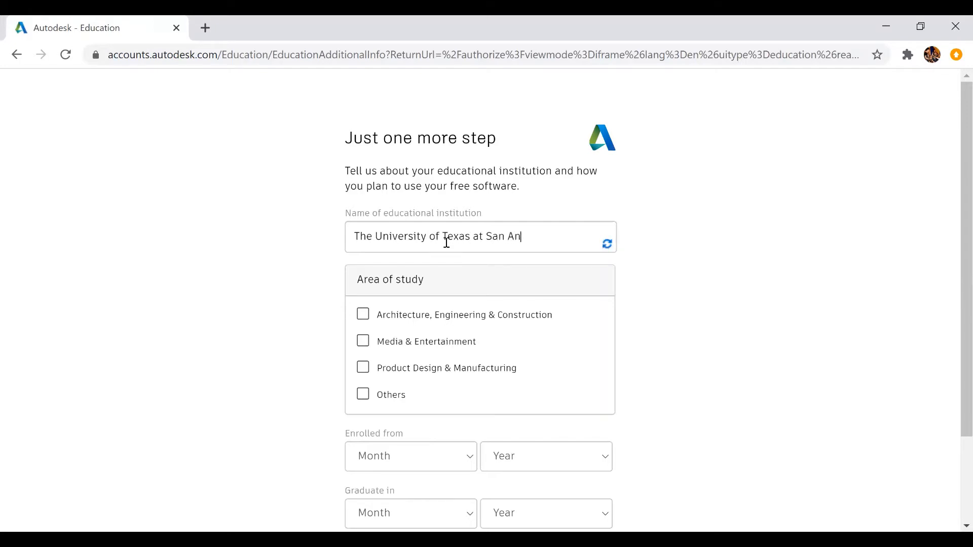
{"action": "type", "text": "tonio"}
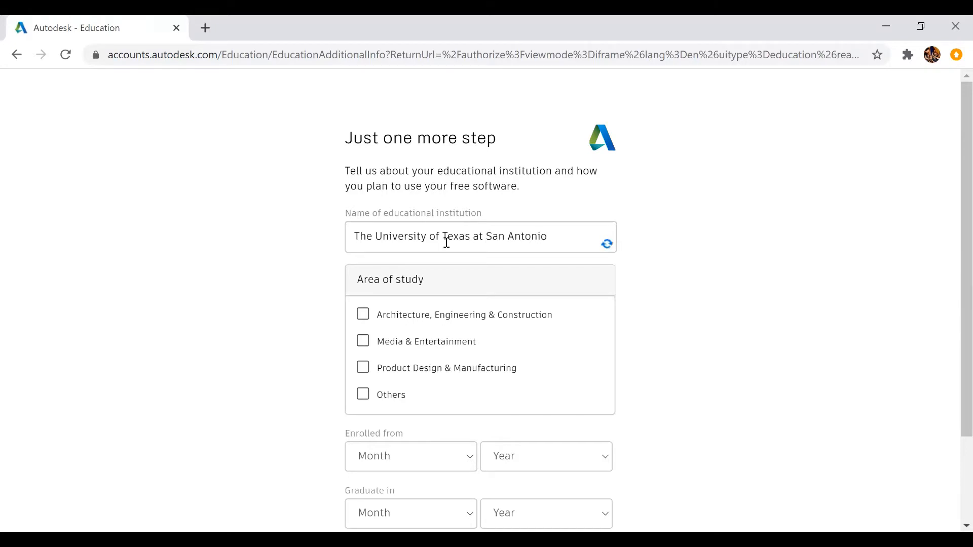
{"action": "left_click", "coordinate": [477, 236]}
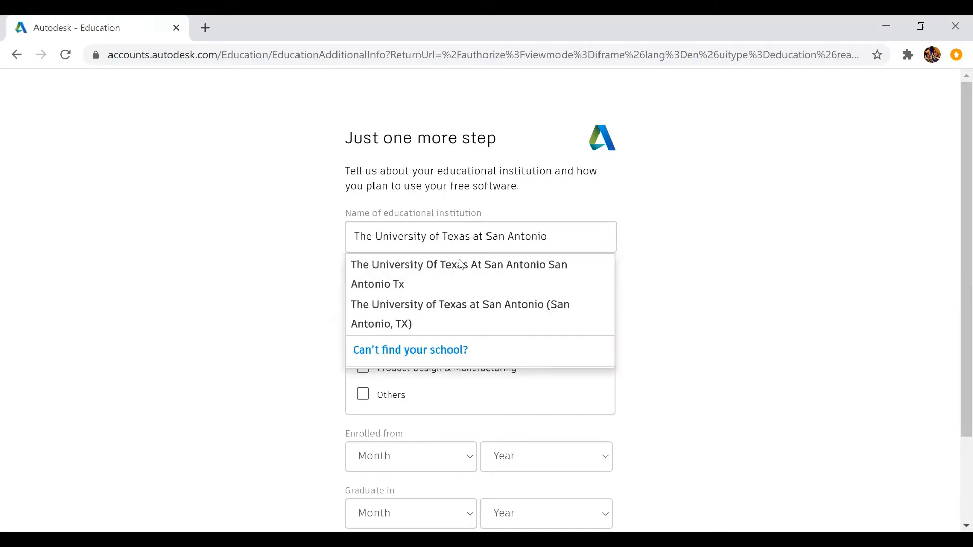
{"action": "mouse_move", "coordinate": [427, 294]}
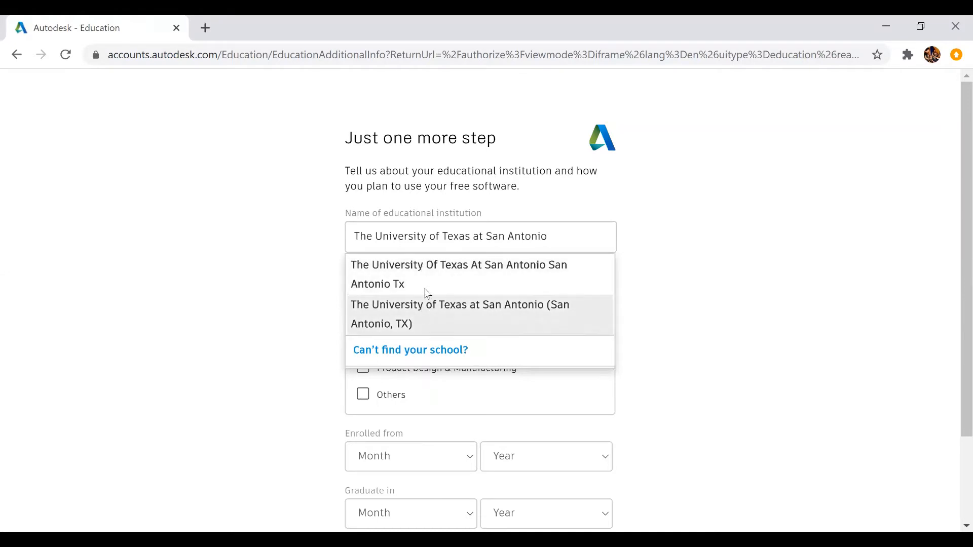
{"action": "mouse_move", "coordinate": [434, 284]}
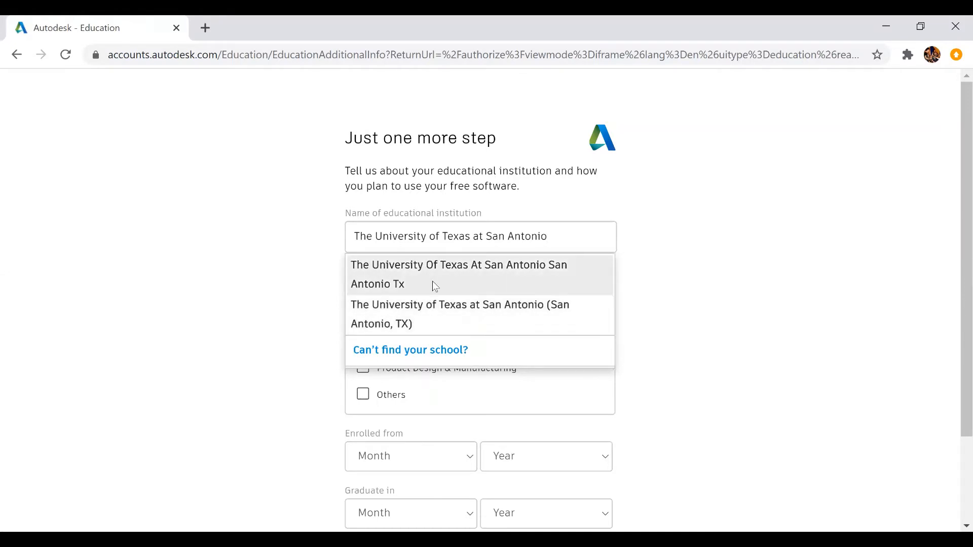
{"action": "mouse_move", "coordinate": [442, 318]}
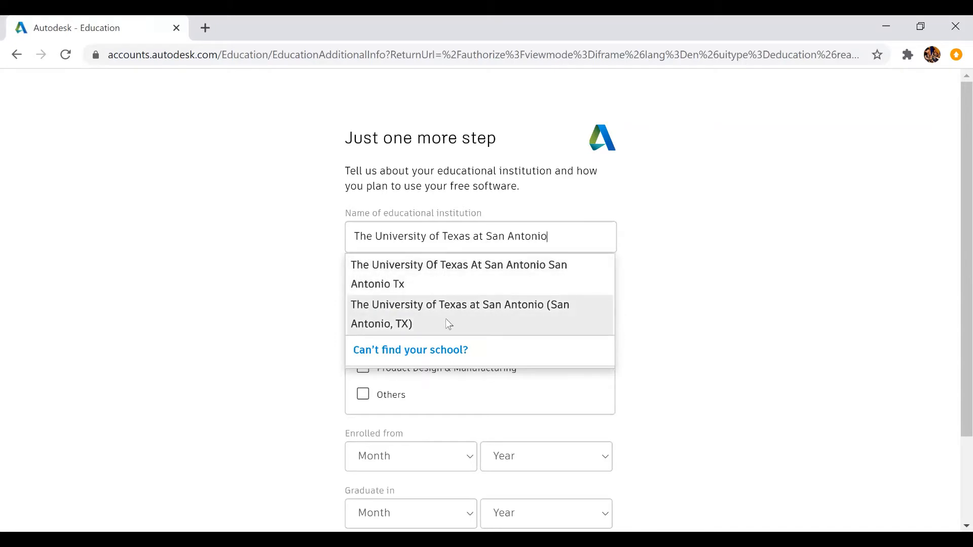
{"action": "left_click", "coordinate": [459, 313]}
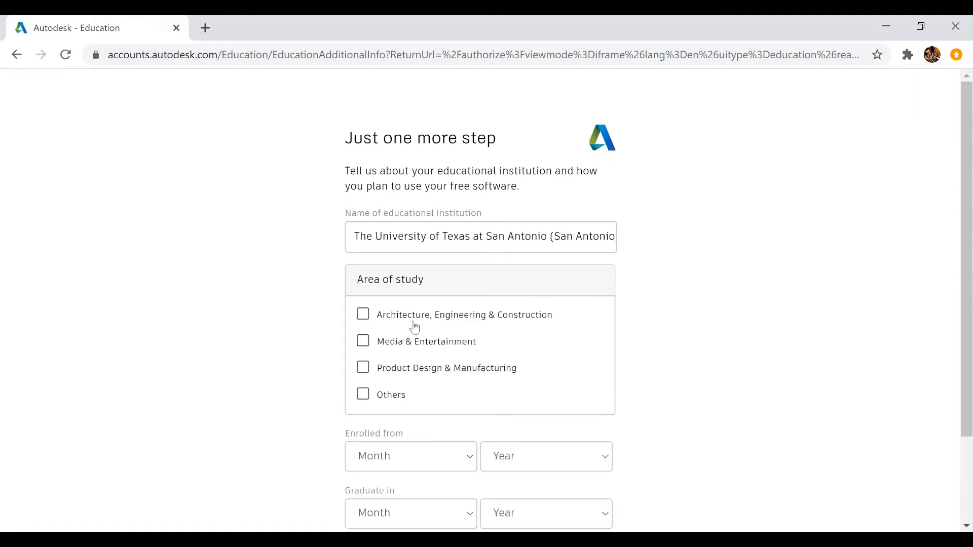
Tick Architecture, Engineering & Construction and set enrollment August 2020, graduation May 2024
{"action": "left_click", "coordinate": [362, 314]}
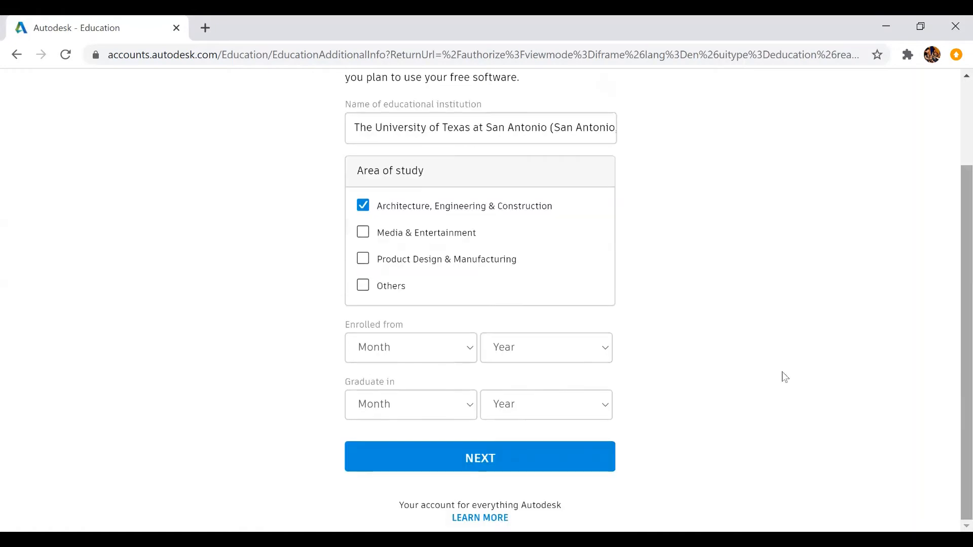
{"action": "left_click", "coordinate": [410, 346]}
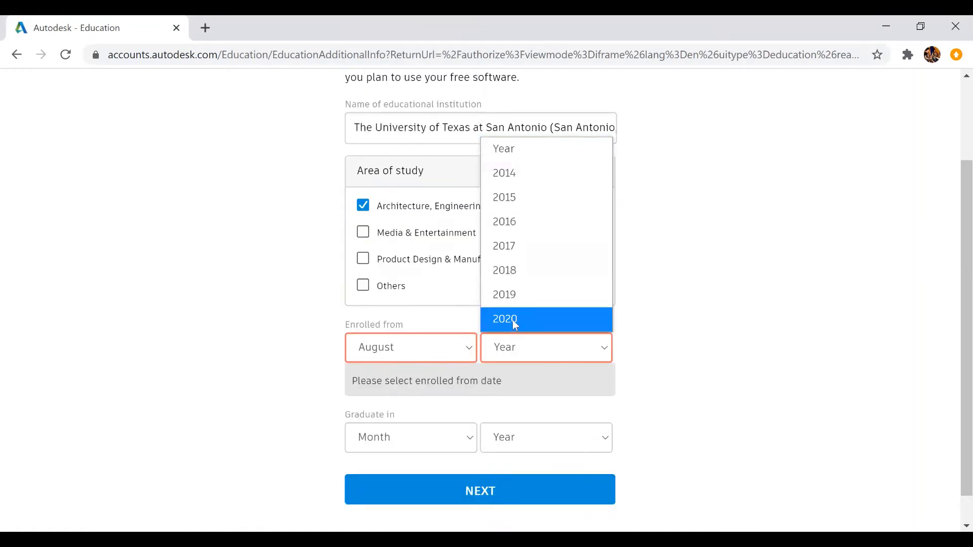
{"action": "left_click", "coordinate": [504, 319]}
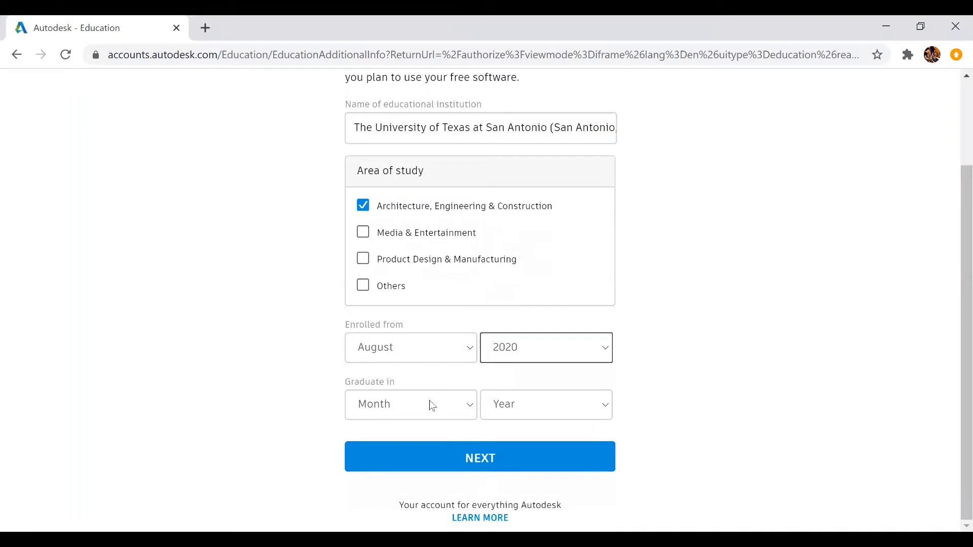
{"action": "left_click", "coordinate": [410, 404]}
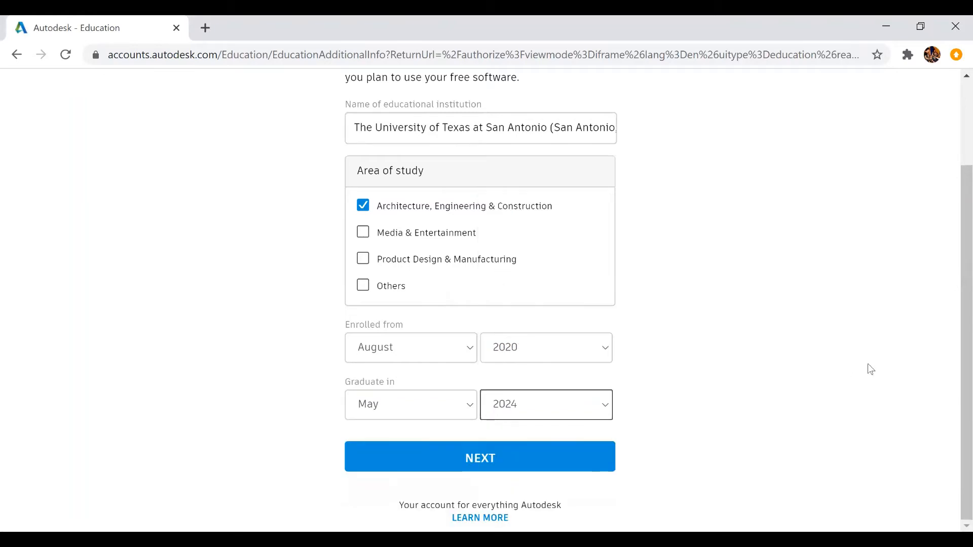
{"action": "mouse_move", "coordinate": [957, 399]}
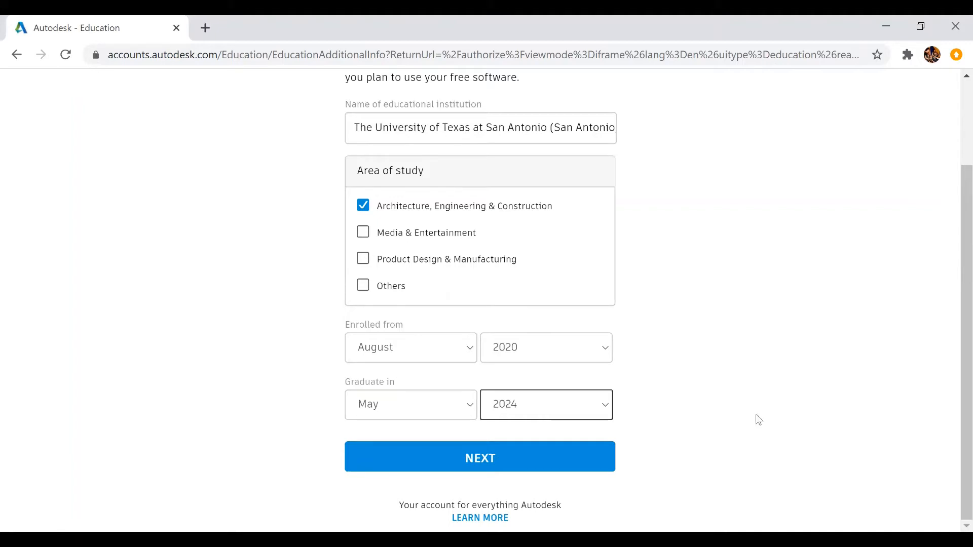
Submit the completed education details with NEXT
{"action": "left_click", "coordinate": [480, 457]}
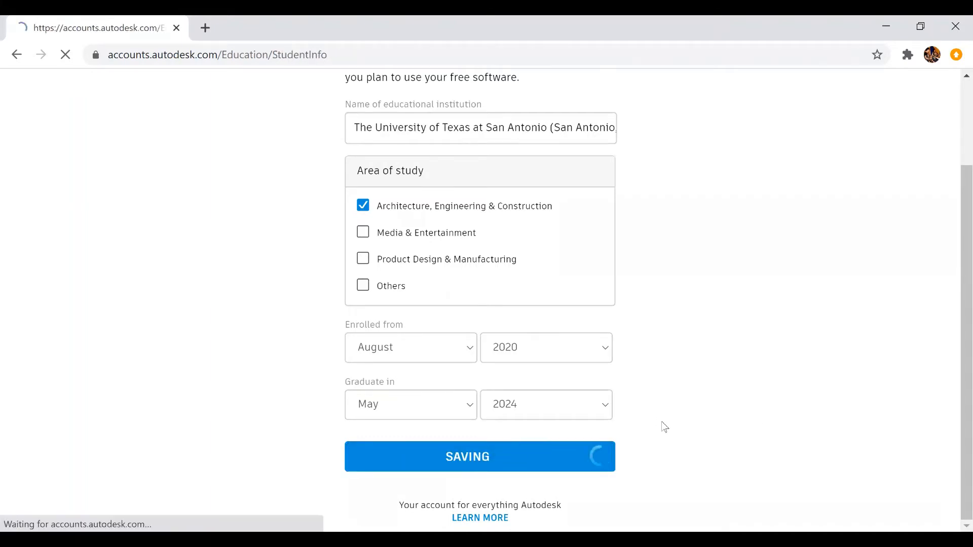
{"action": "left_click", "coordinate": [478, 457]}
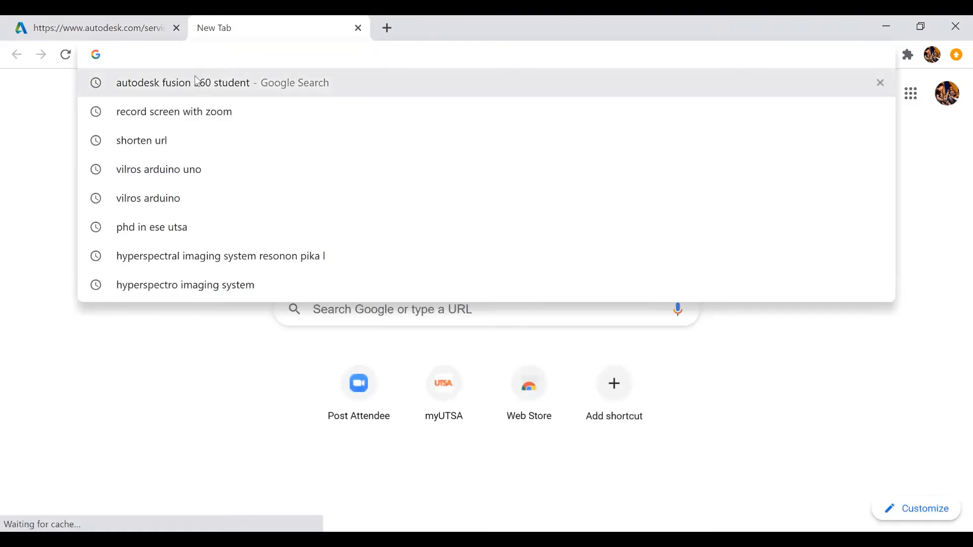
Re-search 'autodesk fusion 360 student', open Autodesk's education page, and choose Sign in
{"action": "left_click", "coordinate": [182, 83]}
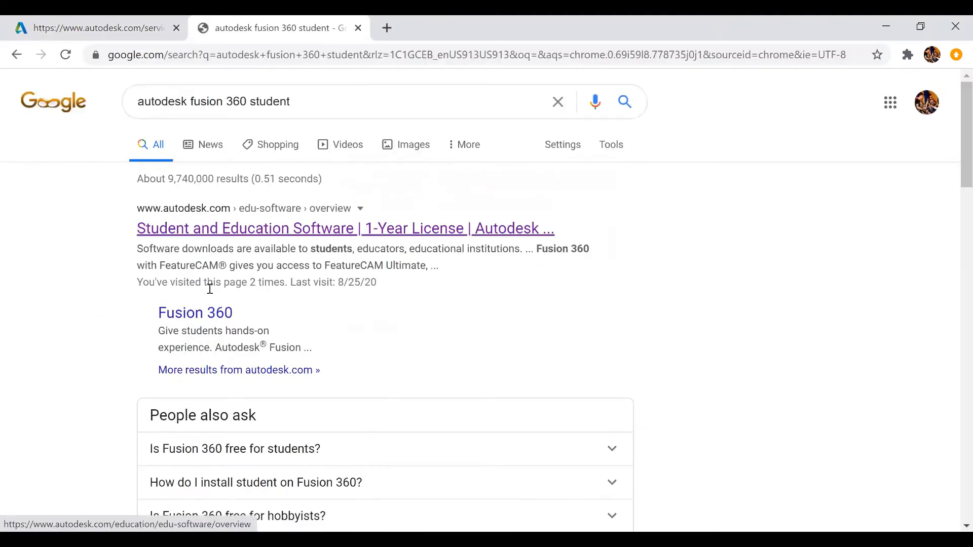
{"action": "left_click", "coordinate": [345, 227]}
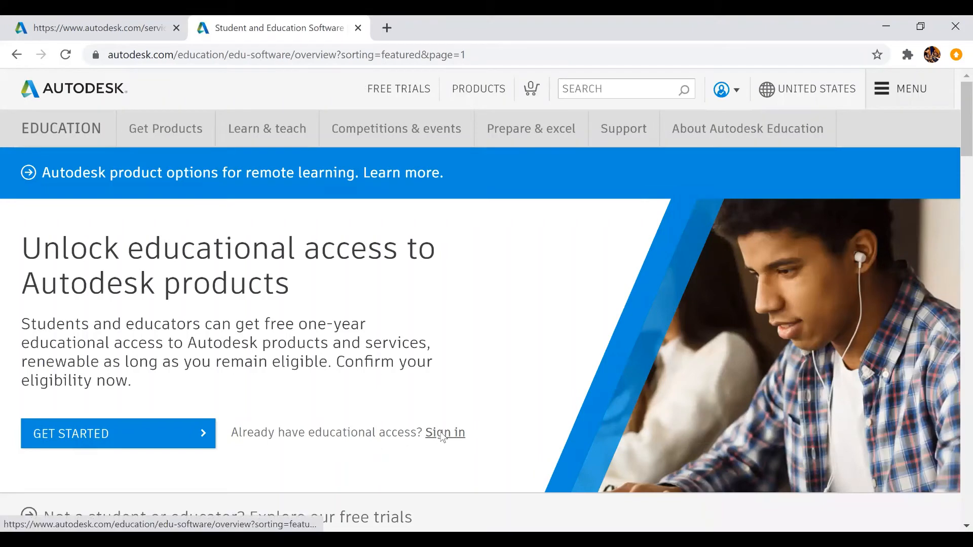
{"action": "left_click", "coordinate": [444, 432]}
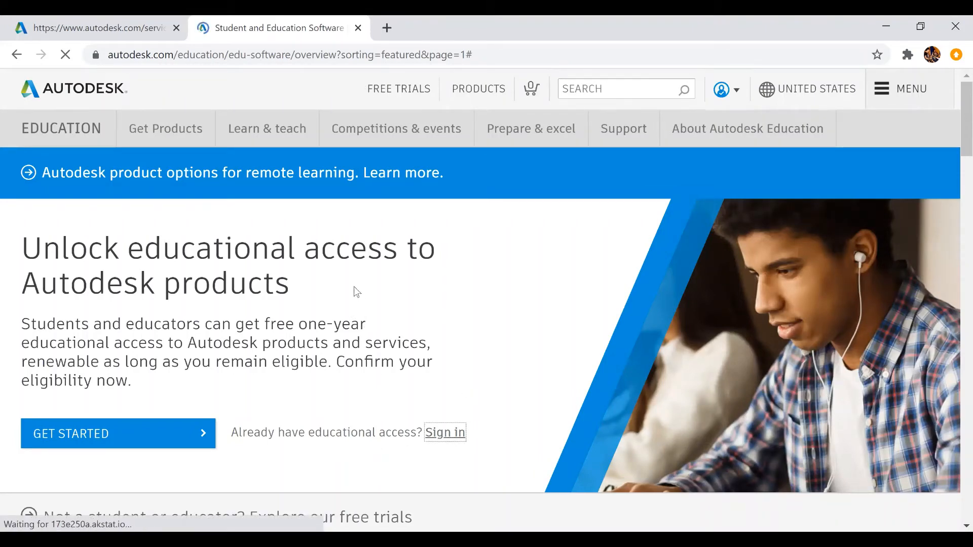
Sign in with the student account email and password, then choose Remind Me Later for two-step verification
{"action": "left_click", "coordinate": [444, 433]}
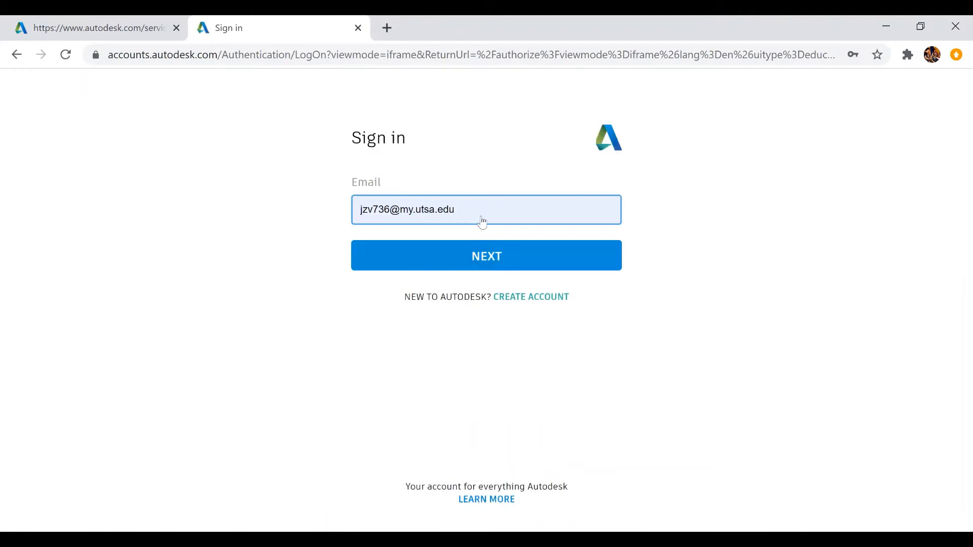
{"action": "left_click", "coordinate": [486, 255]}
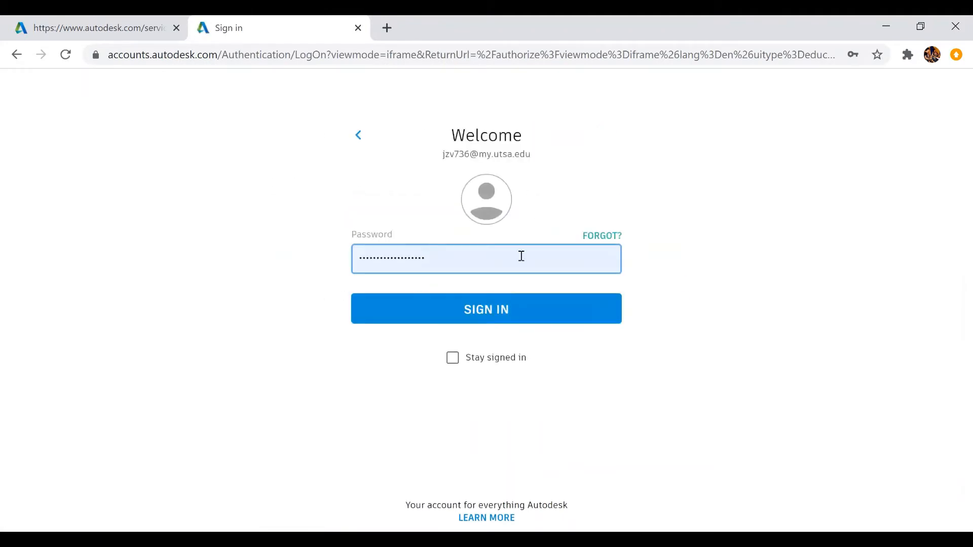
{"action": "left_click", "coordinate": [486, 309]}
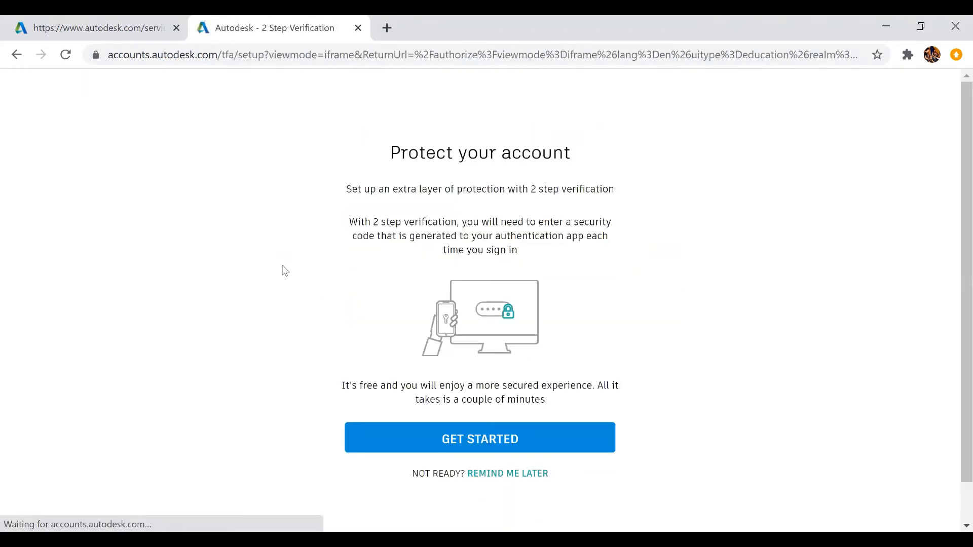
{"action": "mouse_move", "coordinate": [502, 332]}
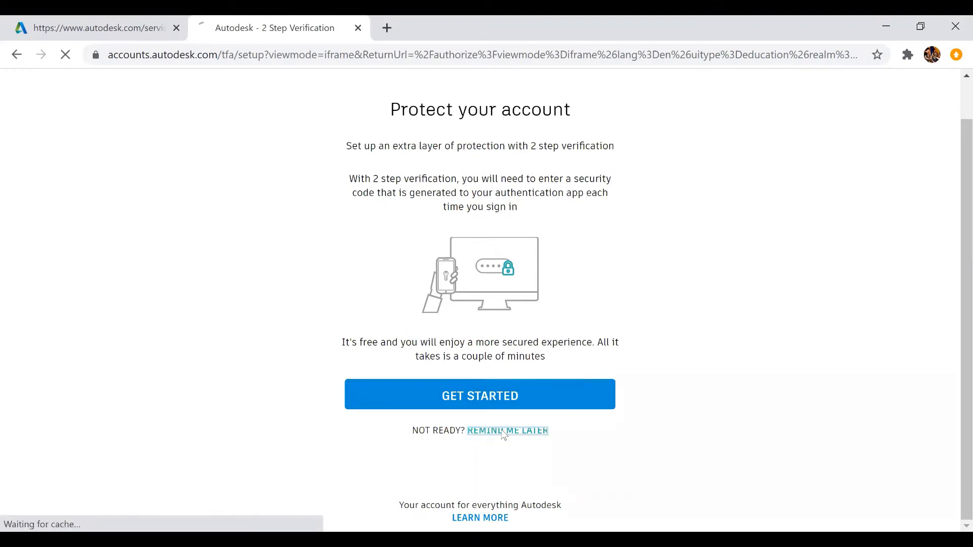
{"action": "left_click", "coordinate": [506, 431]}
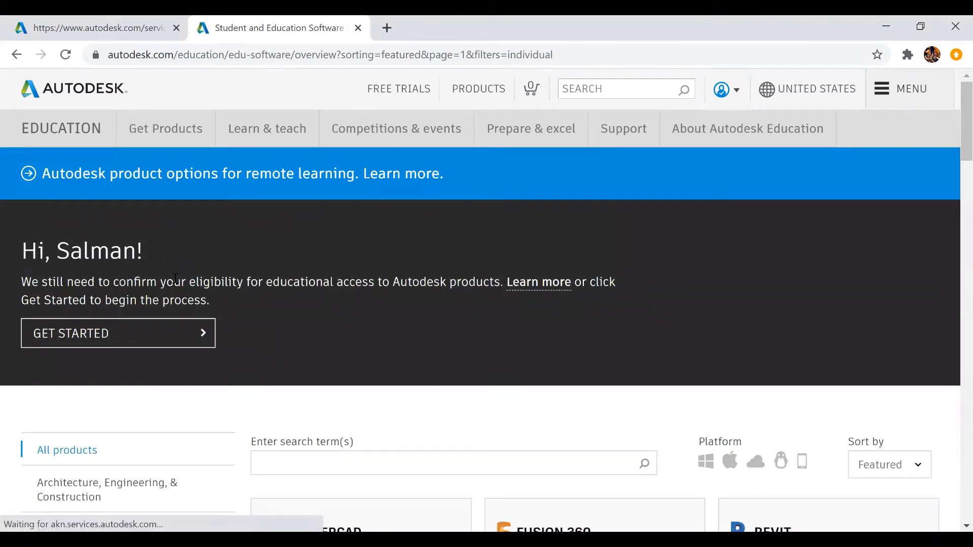
Scroll down to the Autodesk Education product catalog listing Fusion 360
{"action": "scroll", "scroll_direction": "down", "scroll_amount": 3}
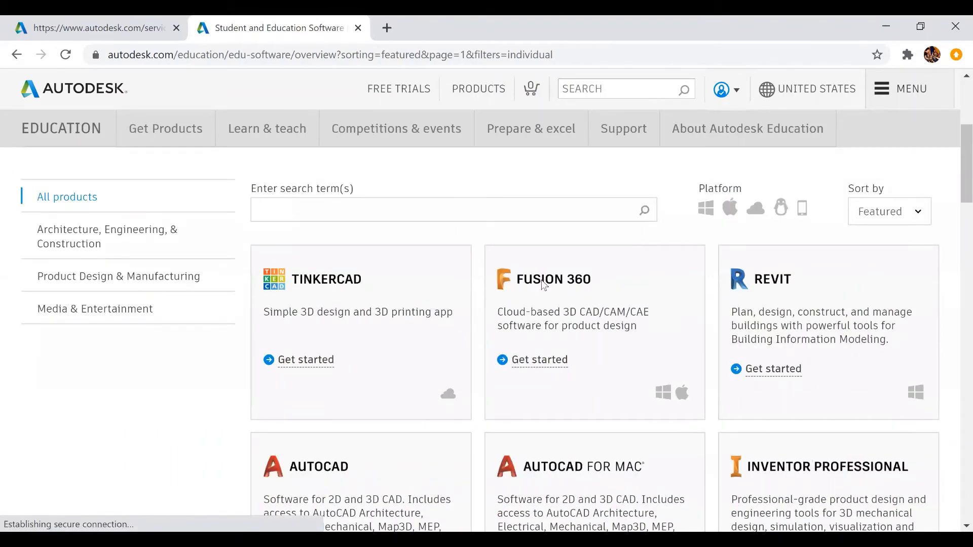
{"action": "mouse_move", "coordinate": [543, 315]}
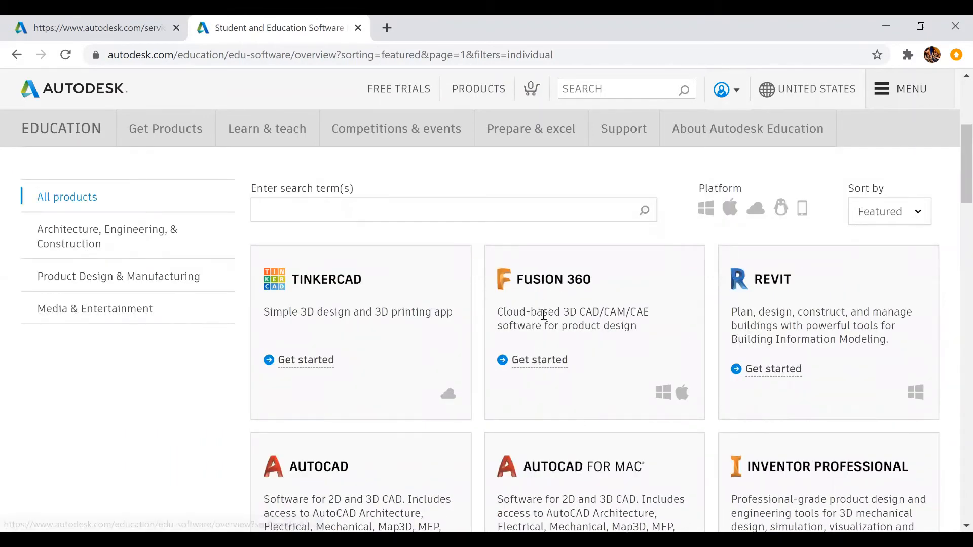
{"action": "mouse_move", "coordinate": [393, 234]}
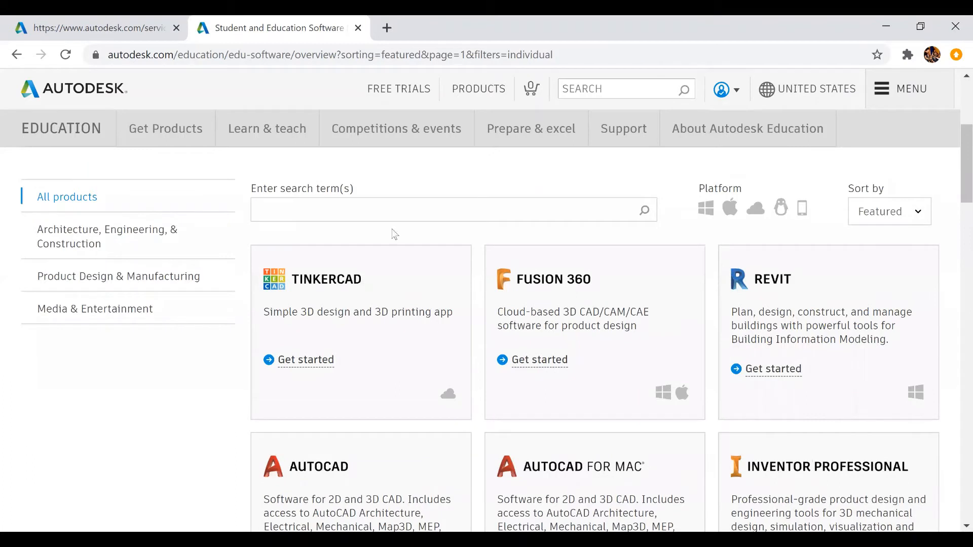
{"action": "mouse_move", "coordinate": [539, 295]}
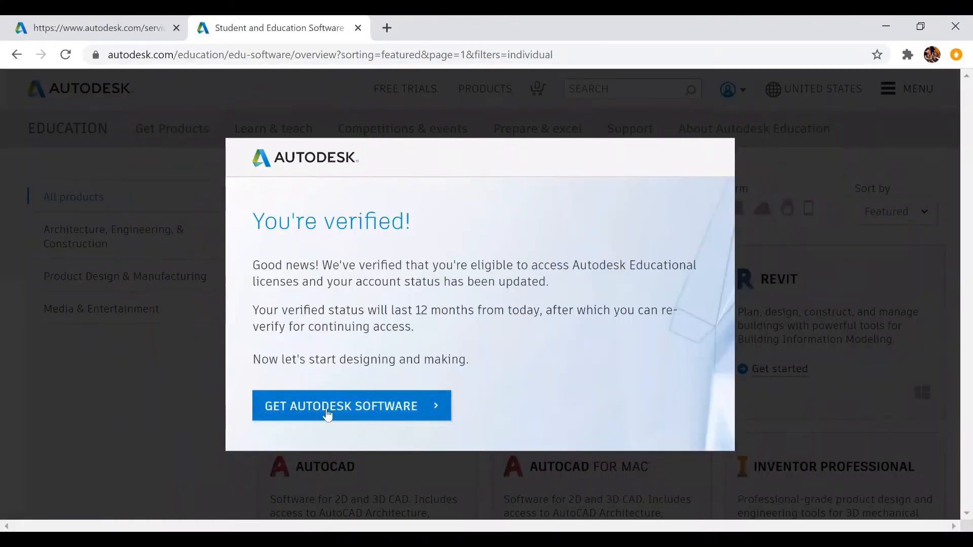
Load the educational software list and choose Get product on the Fusion 360 card
{"action": "left_click", "coordinate": [340, 406]}
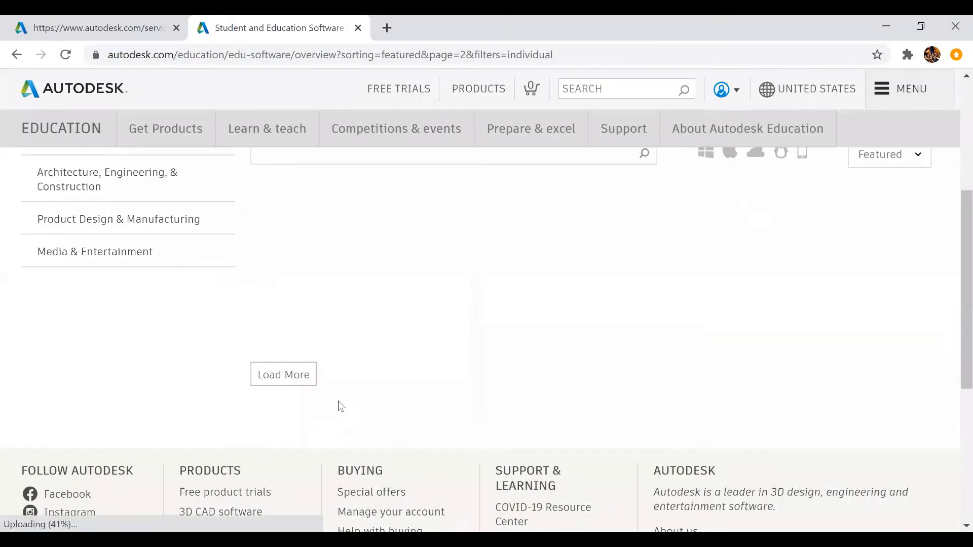
{"action": "left_click", "coordinate": [283, 374]}
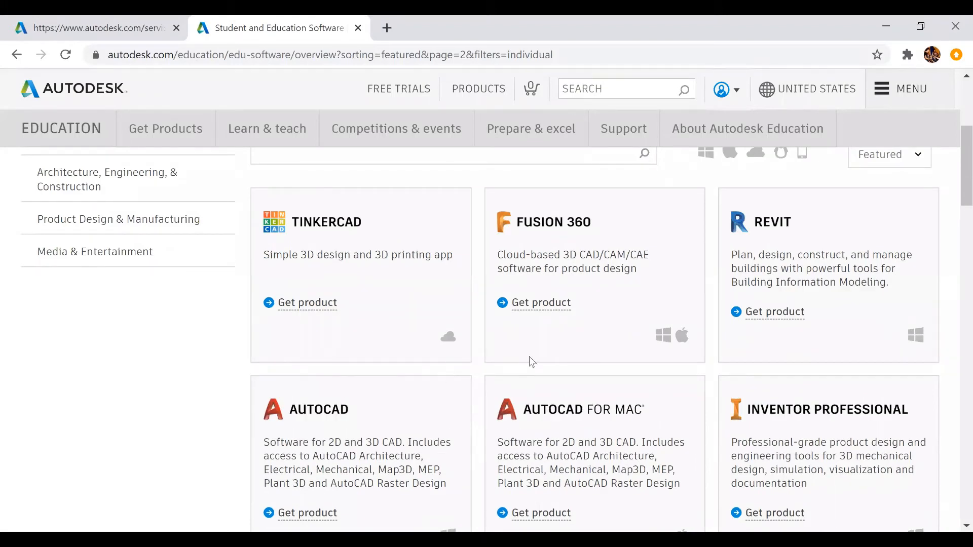
{"action": "scroll", "scroll_direction": "down", "scroll_amount": 3}
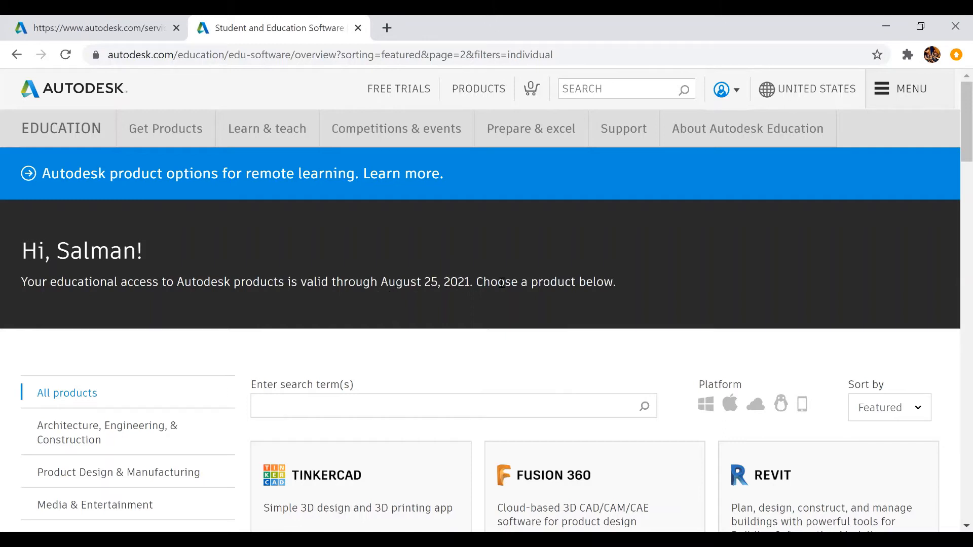
{"action": "mouse_move", "coordinate": [553, 340]}
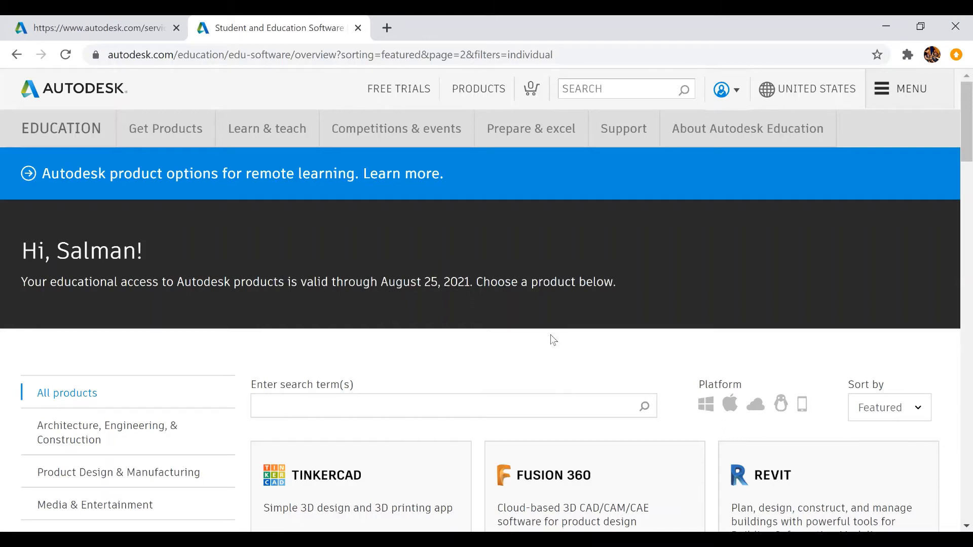
{"action": "scroll", "scroll_direction": "down", "scroll_amount": 3}
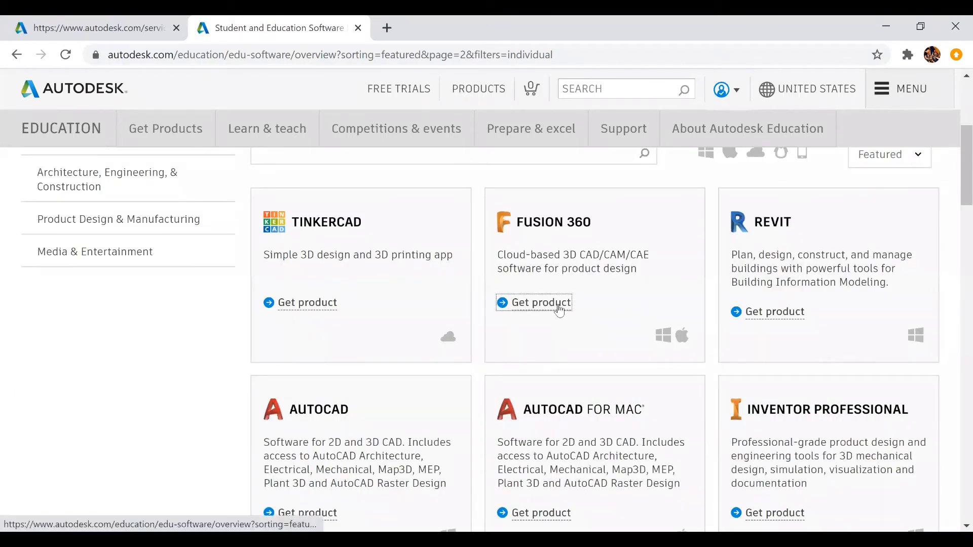
{"action": "left_click", "coordinate": [534, 302]}
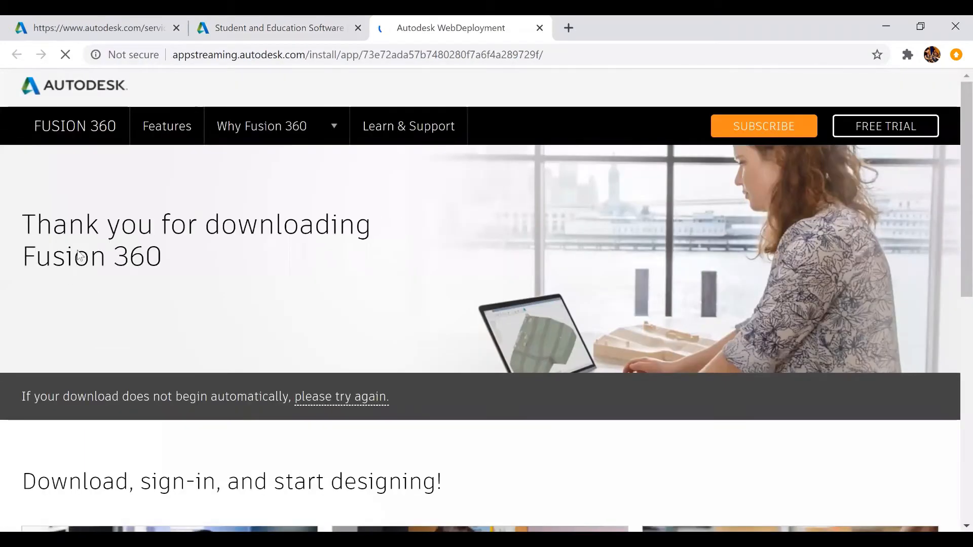
{"action": "mouse_move", "coordinate": [141, 286]}
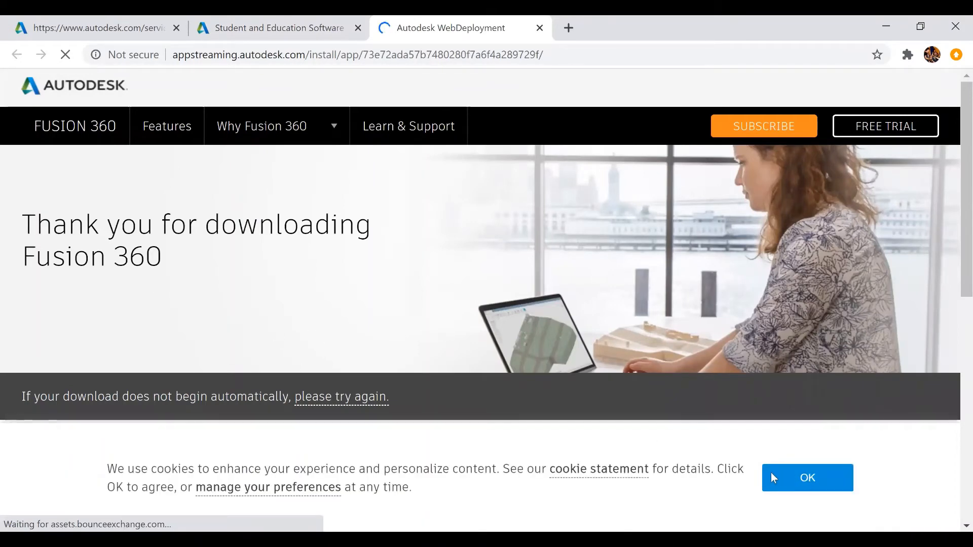
Accept the cookie notice on the Autodesk Education thank-you page and scroll down
{"action": "left_click", "coordinate": [806, 478]}
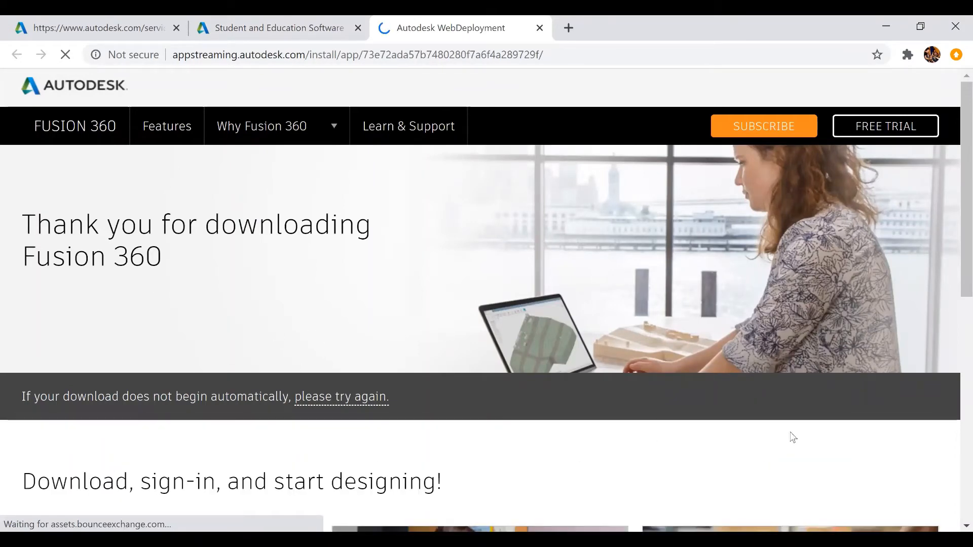
{"action": "scroll", "scroll_direction": "down", "scroll_amount": 3}
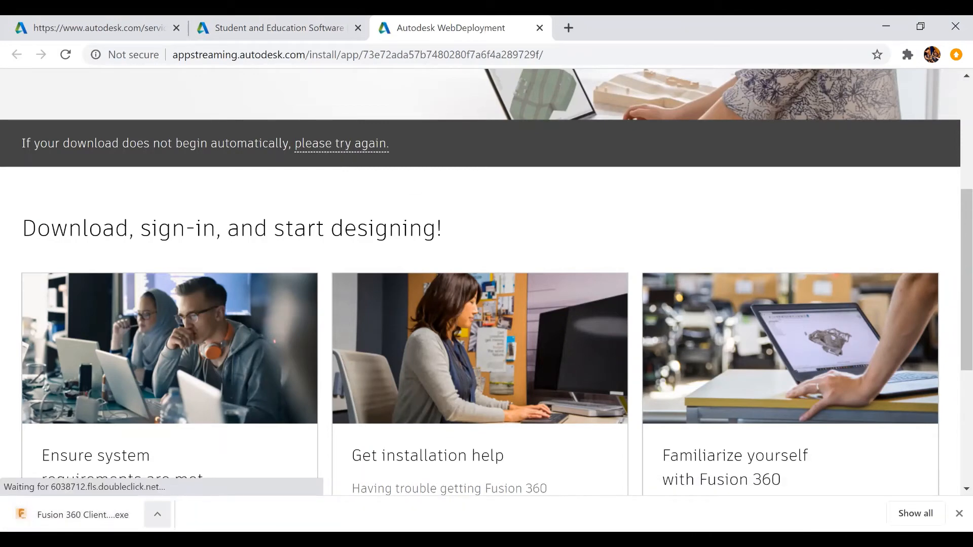
Open the downloaded Fusion 360 Client .exe from Chrome's download bar
{"action": "left_click", "coordinate": [157, 514]}
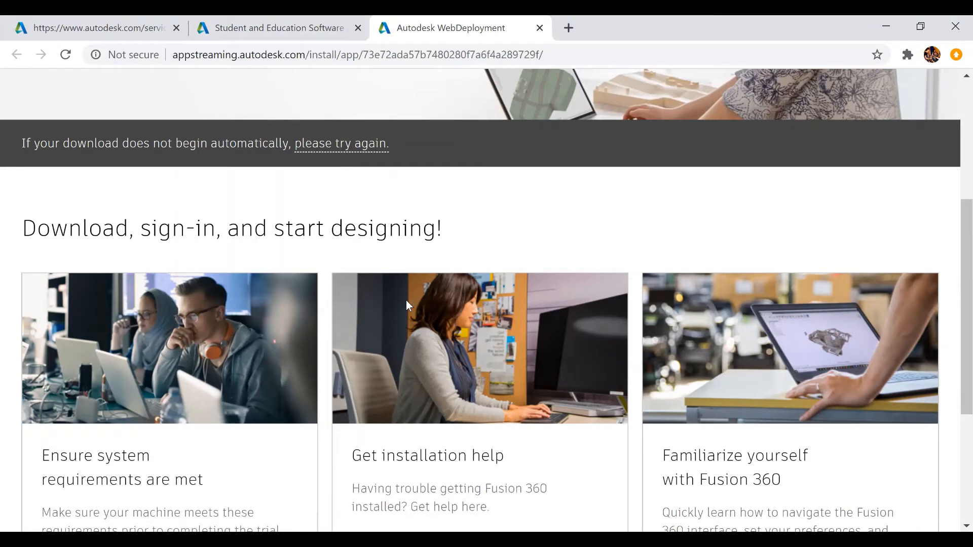
{"action": "mouse_move", "coordinate": [87, 191]}
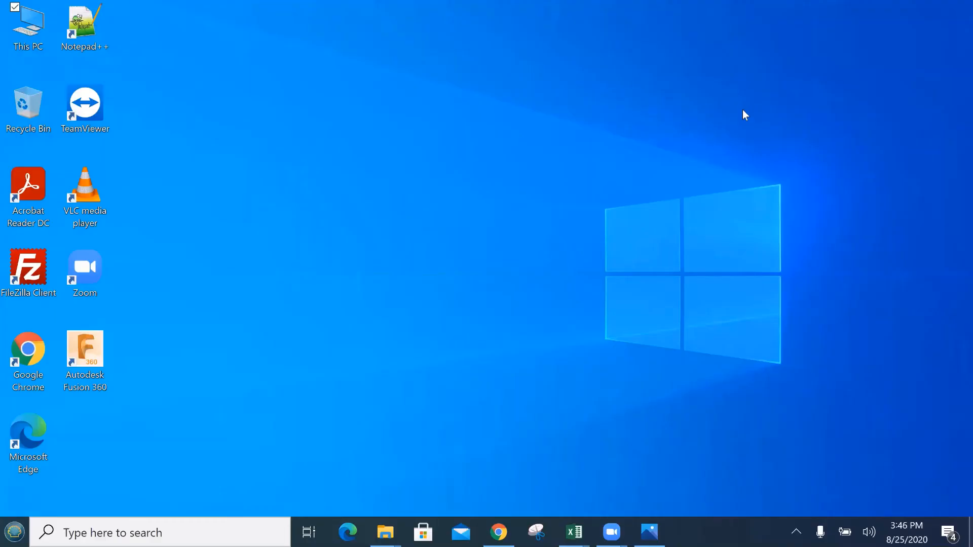
{"action": "mouse_move", "coordinate": [743, 141]}
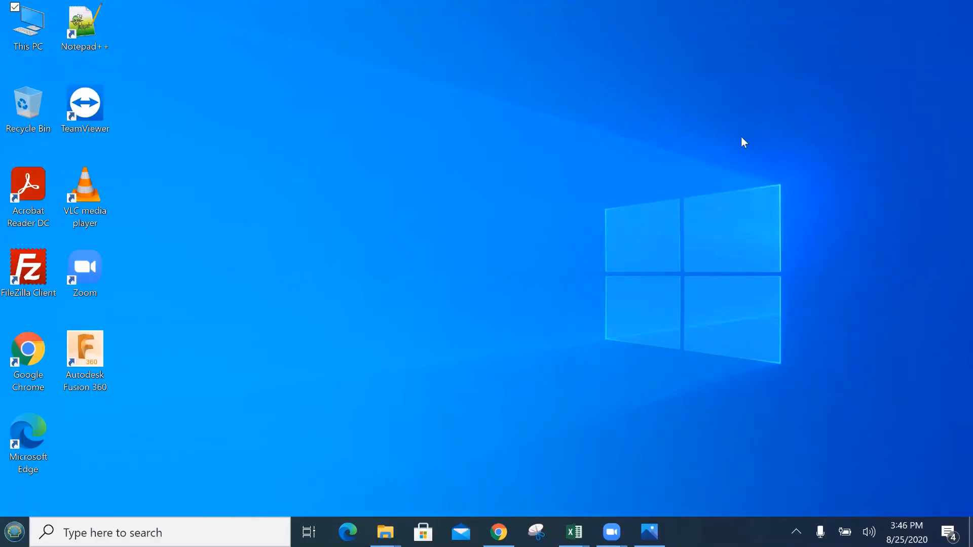
{"action": "mouse_move", "coordinate": [658, 178]}
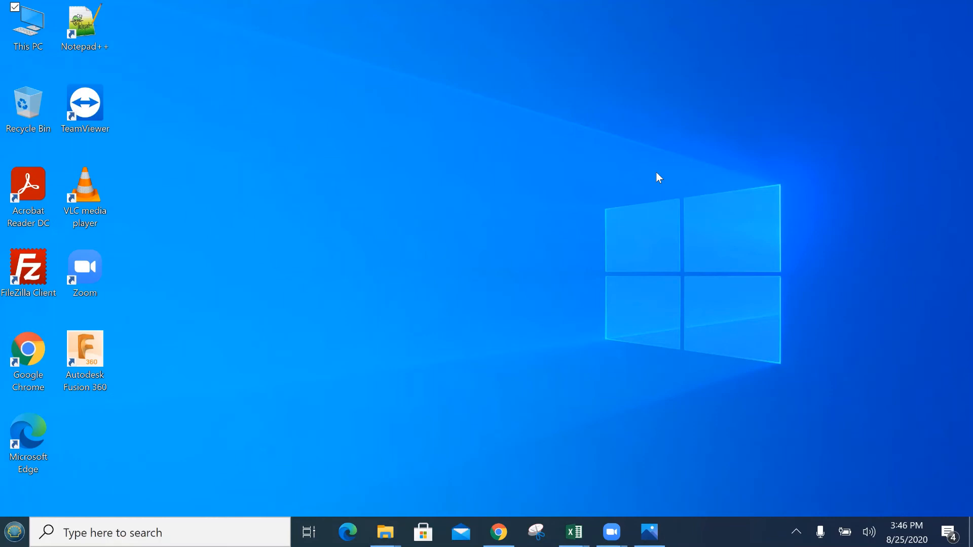
{"action": "mouse_move", "coordinate": [293, 146]}
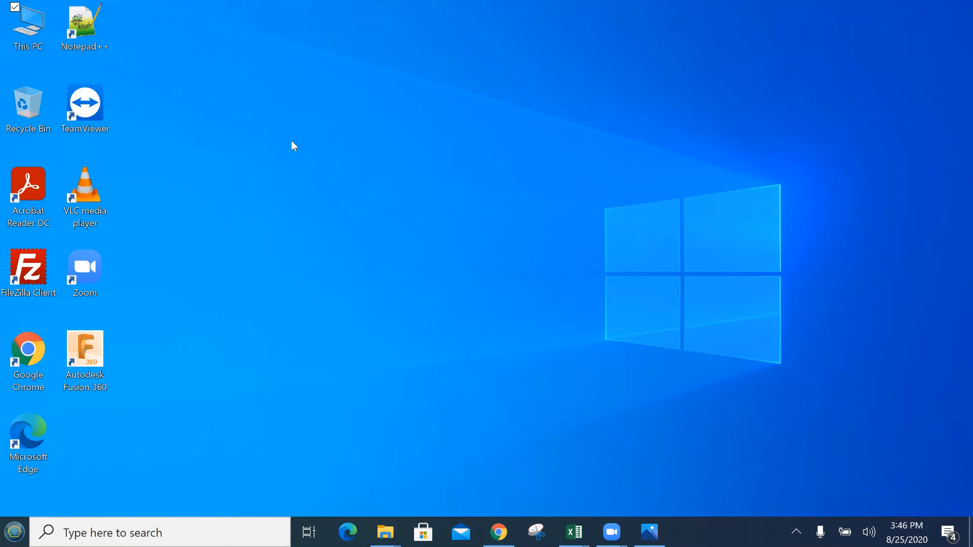
{"action": "left_click", "coordinate": [27, 25]}
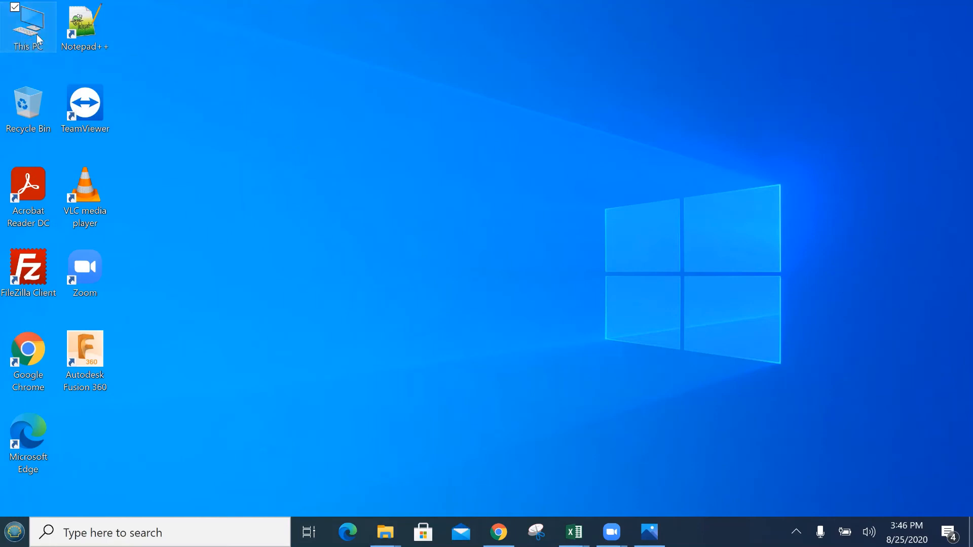
{"action": "double_click", "coordinate": [27, 22]}
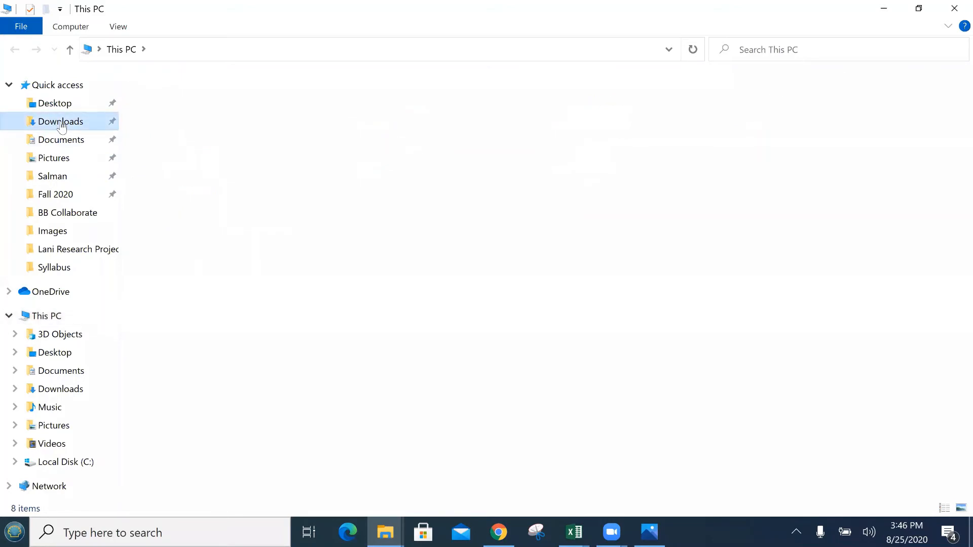
{"action": "right_click", "coordinate": [354, 116]}
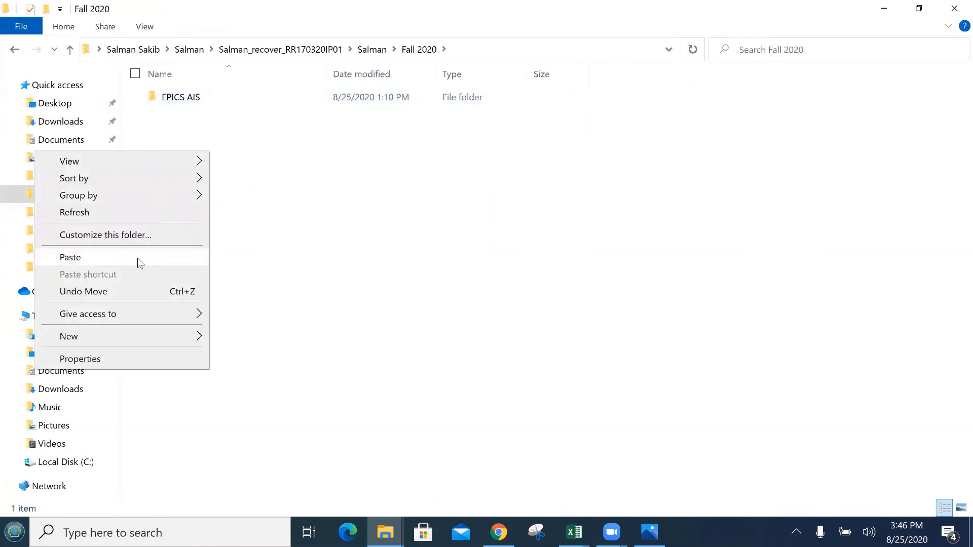
{"action": "left_click", "coordinate": [70, 256]}
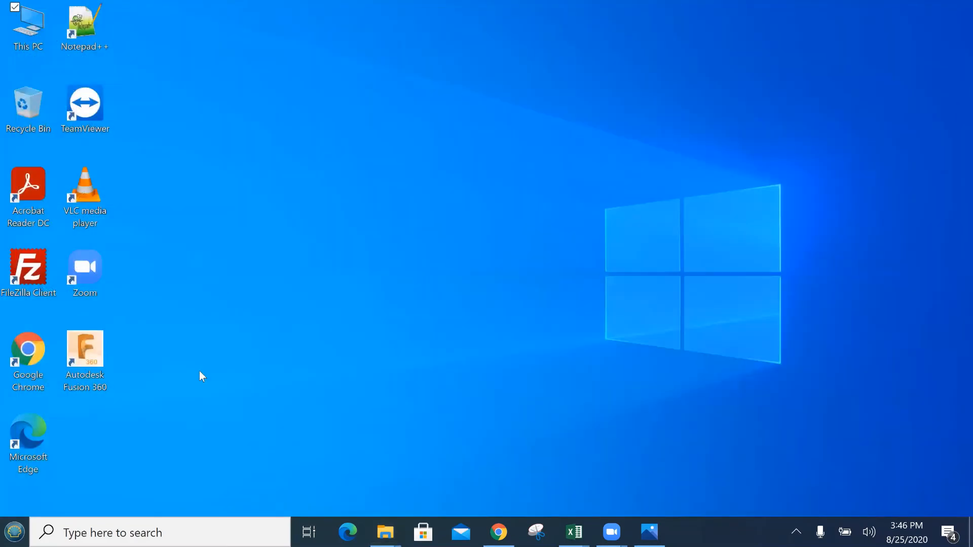
{"action": "left_click", "coordinate": [84, 353]}
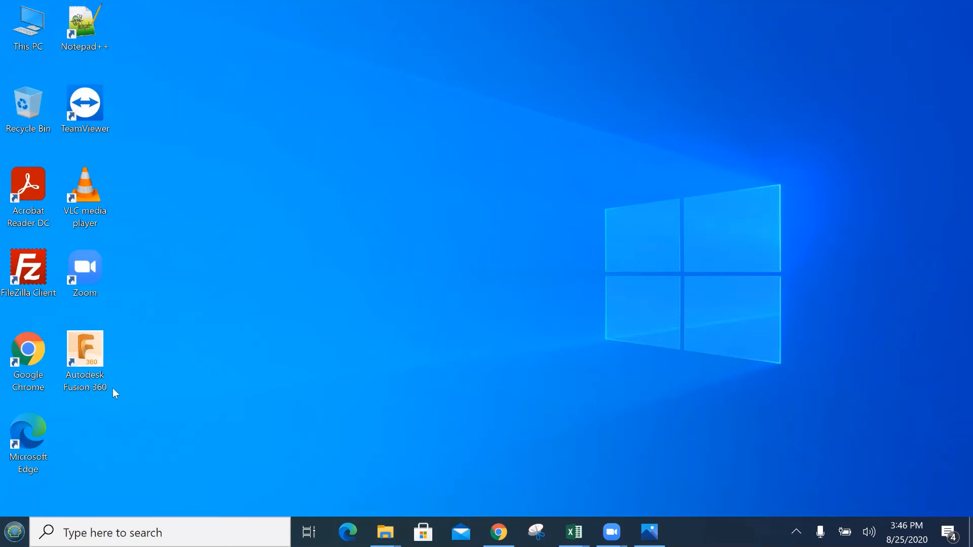
Search Windows from the taskbar for 'Autodesk Fusion 360'
{"action": "left_click", "coordinate": [85, 354]}
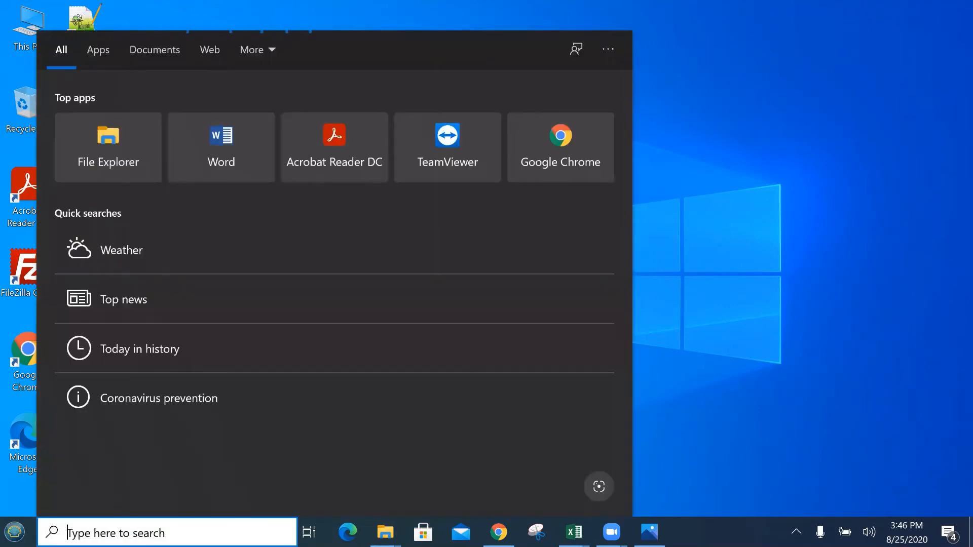
{"action": "type", "text": "Autodesk Fusion 360"}
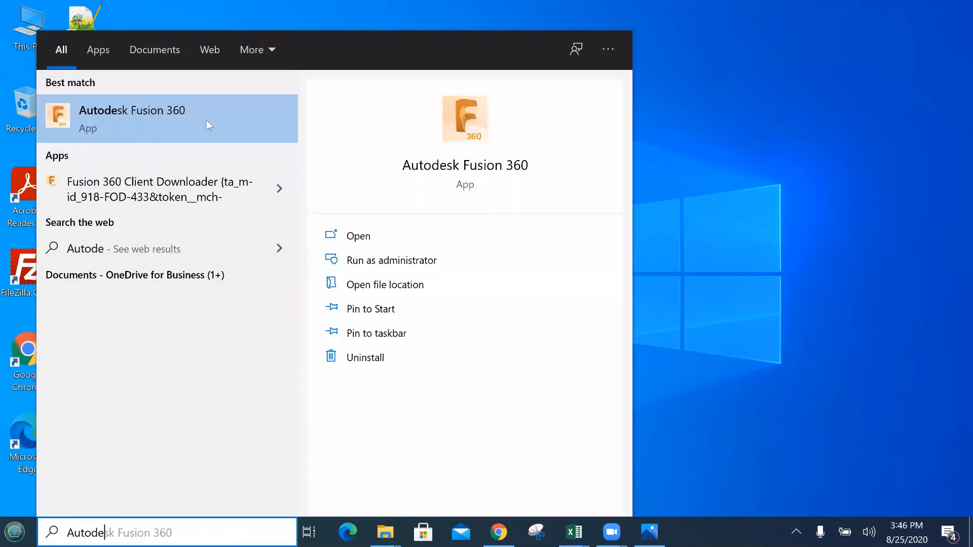
{"action": "mouse_move", "coordinate": [392, 260]}
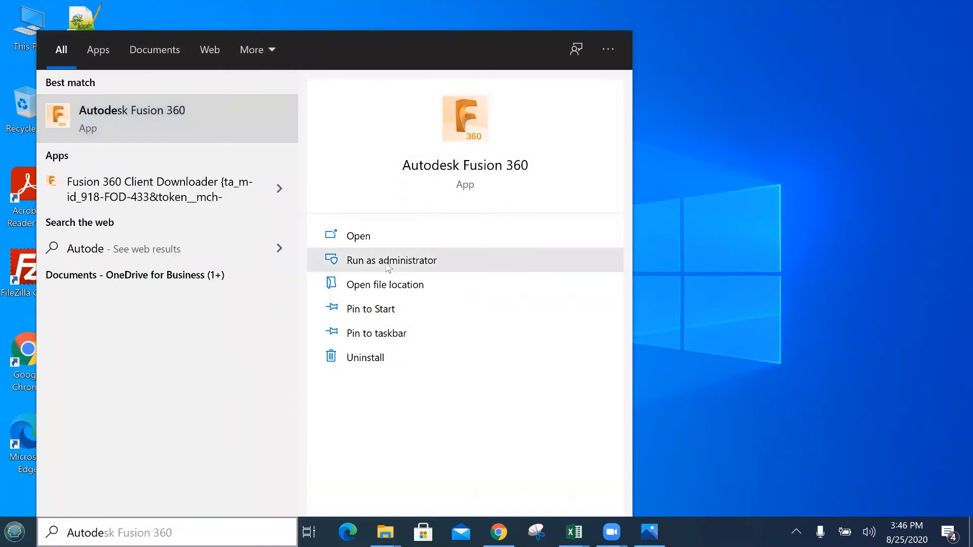
{"action": "mouse_move", "coordinate": [479, 262]}
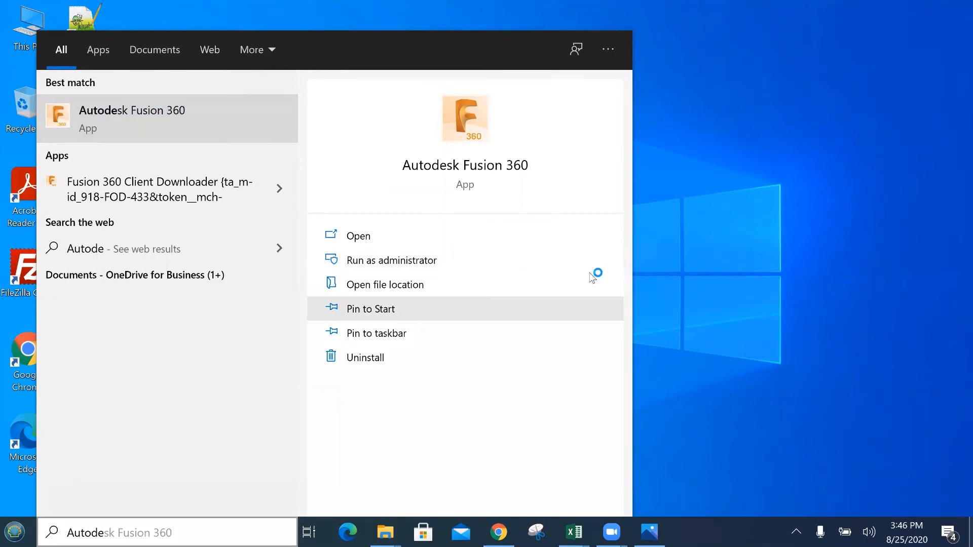
{"action": "mouse_move", "coordinate": [654, 266]}
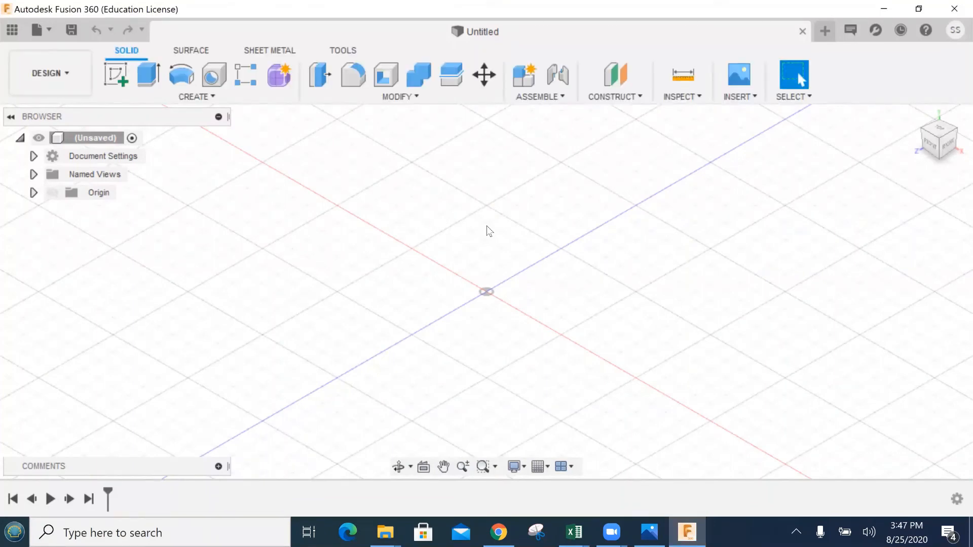
{"action": "mouse_move", "coordinate": [177, 122]}
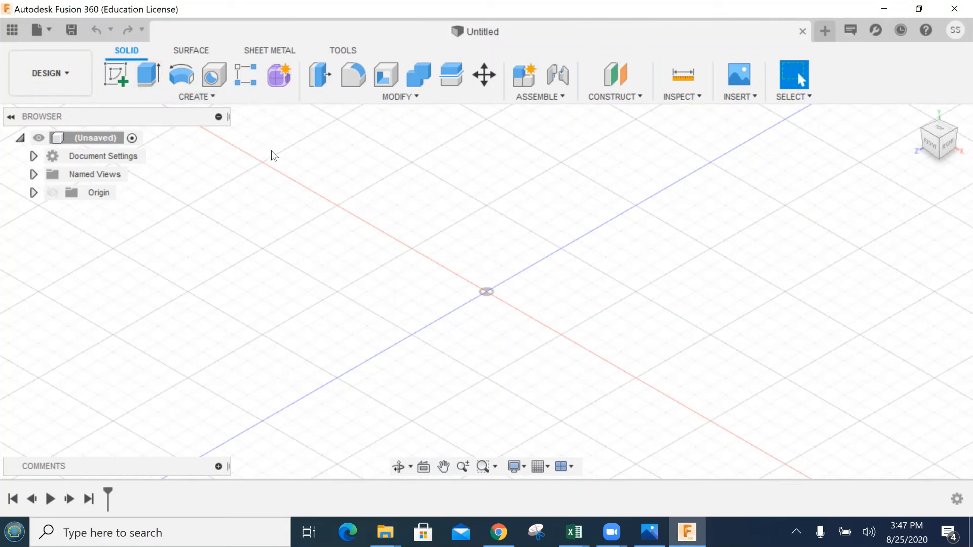
Sketch a center-diameter circle at the origin on the ground plane and finish the sketch
{"action": "left_click", "coordinate": [115, 75]}
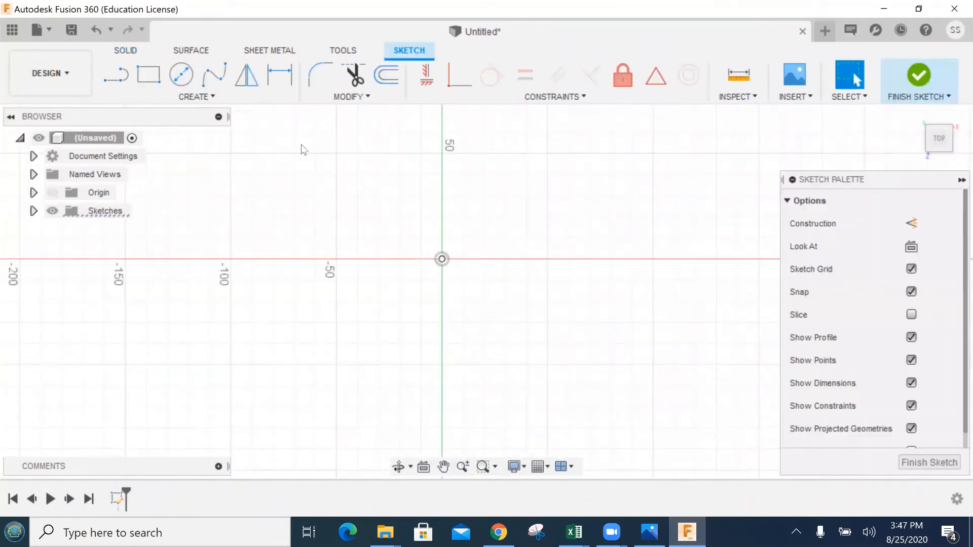
{"action": "left_click", "coordinate": [181, 74]}
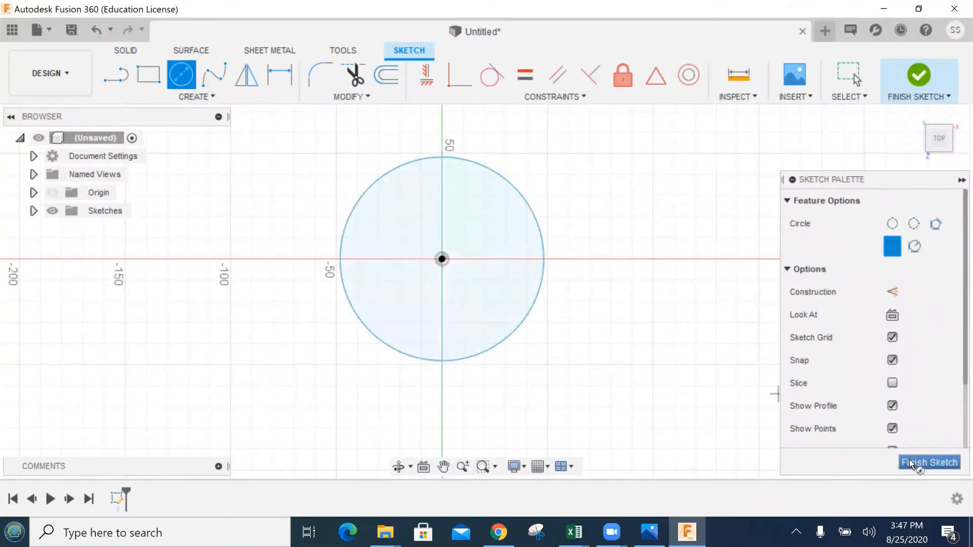
{"action": "left_click", "coordinate": [928, 462]}
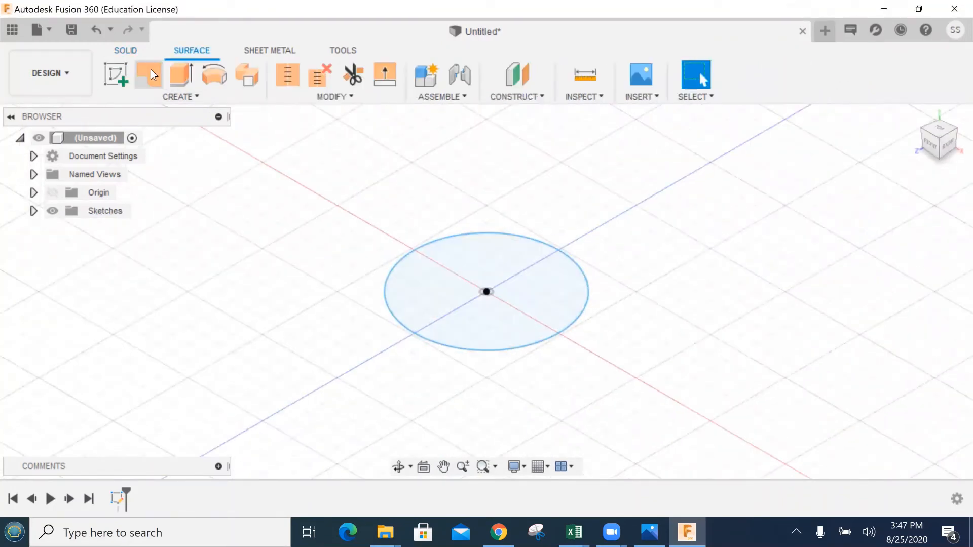
{"action": "left_click", "coordinate": [125, 50]}
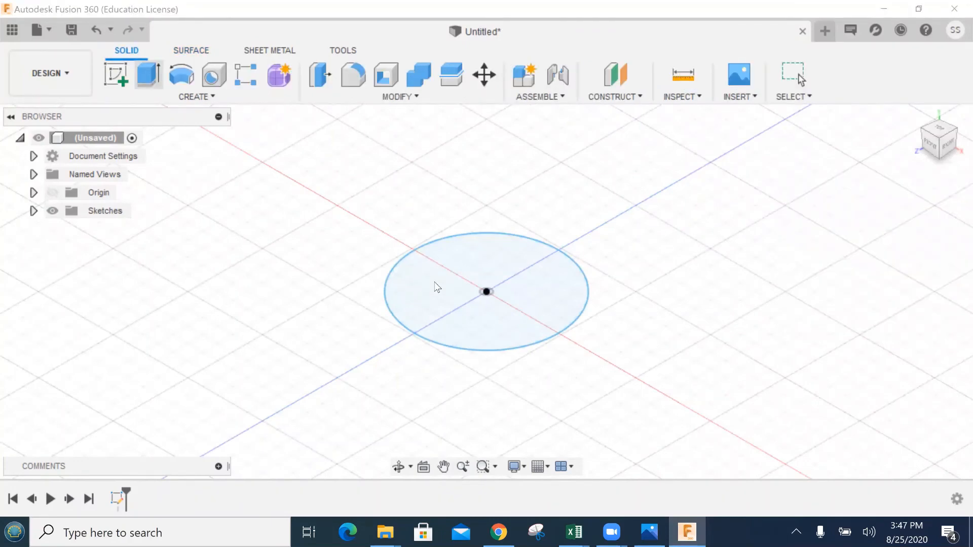
Extrude the circle profile upward to a height of 325 mm
{"action": "left_click", "coordinate": [148, 75]}
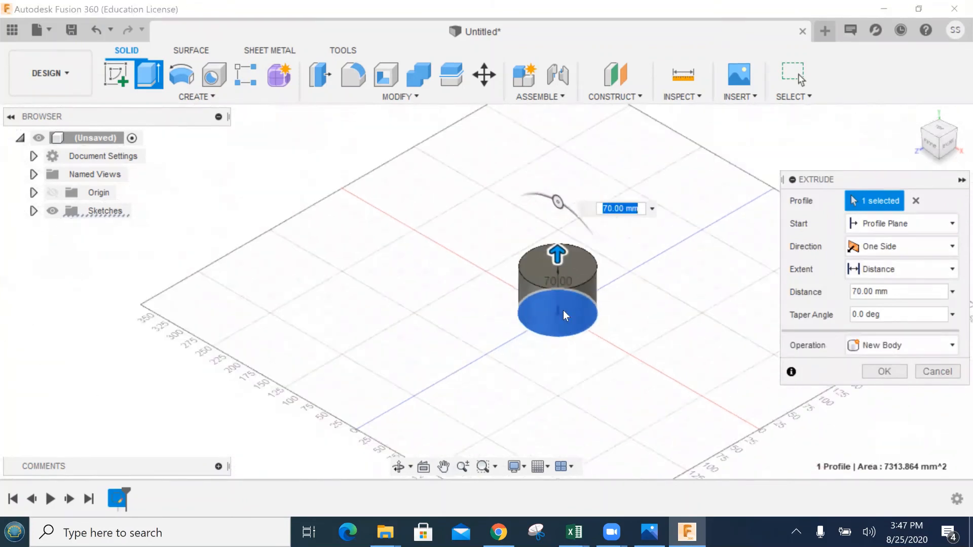
{"action": "left_click_drag", "start_coordinate": [557, 253], "coordinate": [567, 173]}
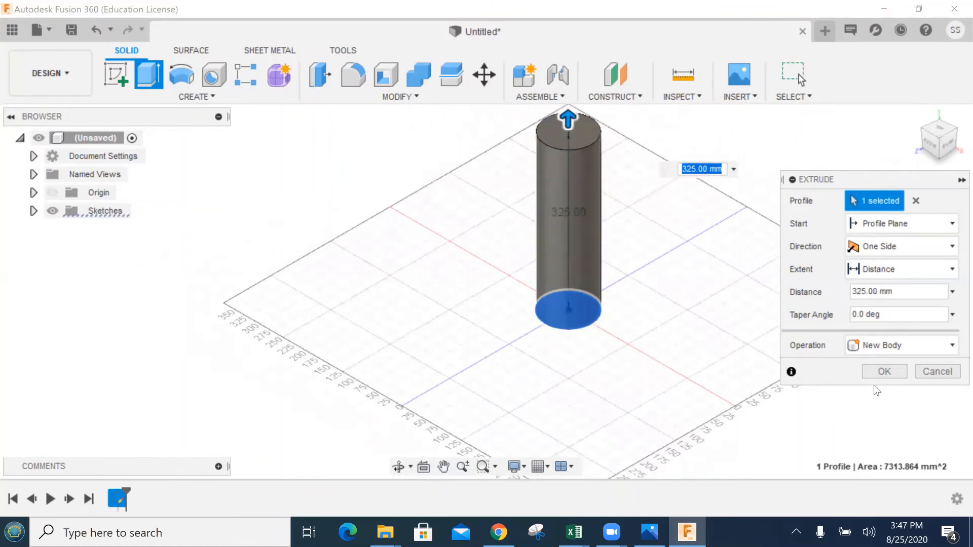
{"action": "left_click", "coordinate": [900, 345]}
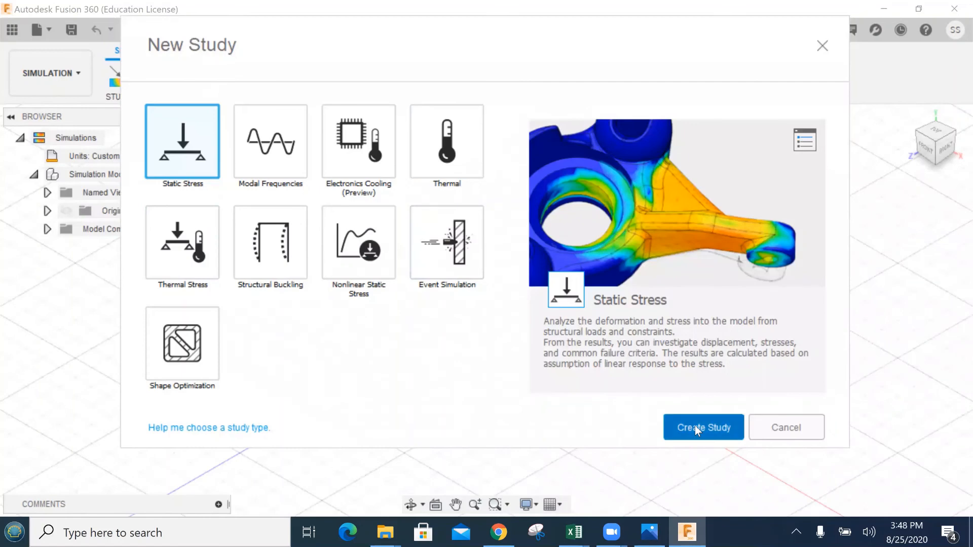
Create a Static Stress study and confirm Steel under Study Materials
{"action": "left_click", "coordinate": [703, 428]}
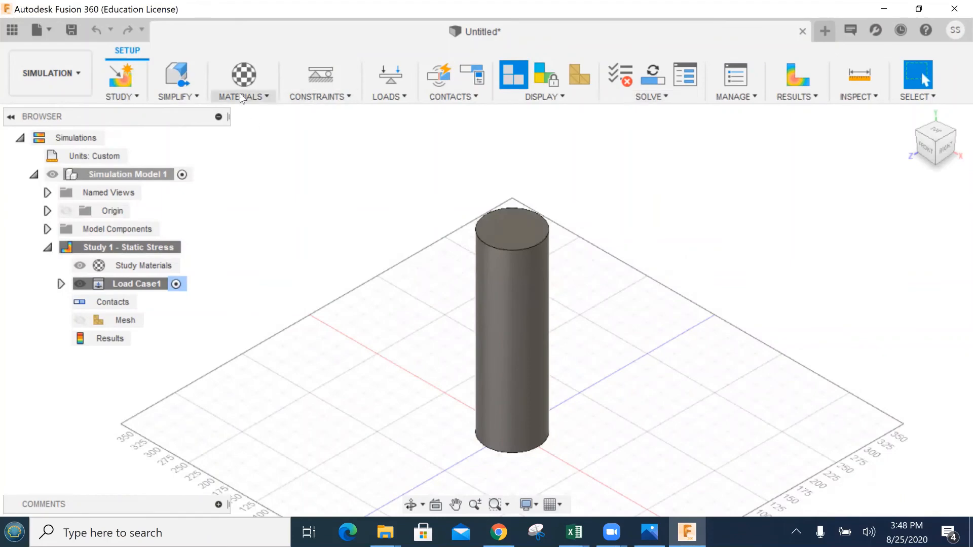
{"action": "left_click", "coordinate": [242, 75]}
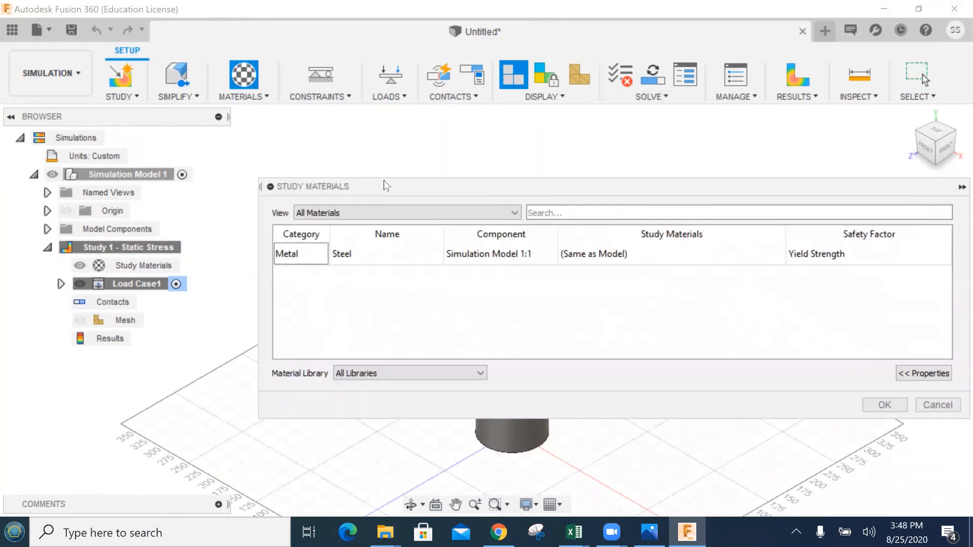
{"action": "left_click", "coordinate": [387, 234]}
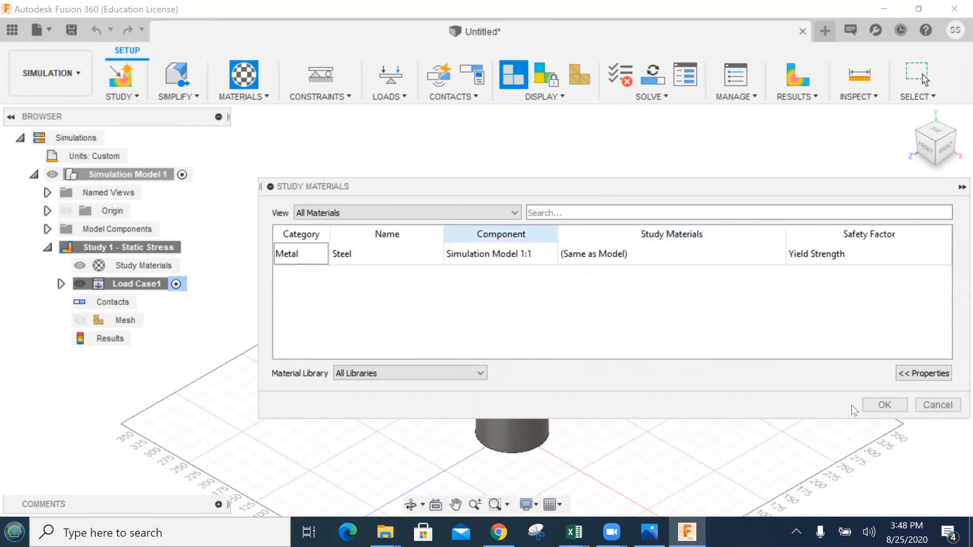
{"action": "left_click", "coordinate": [884, 404]}
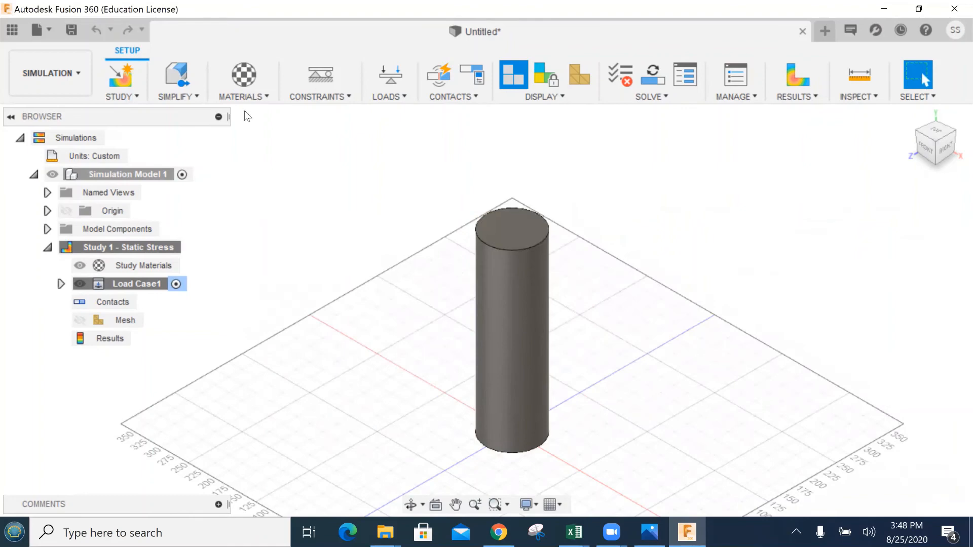
{"action": "left_click", "coordinate": [243, 73]}
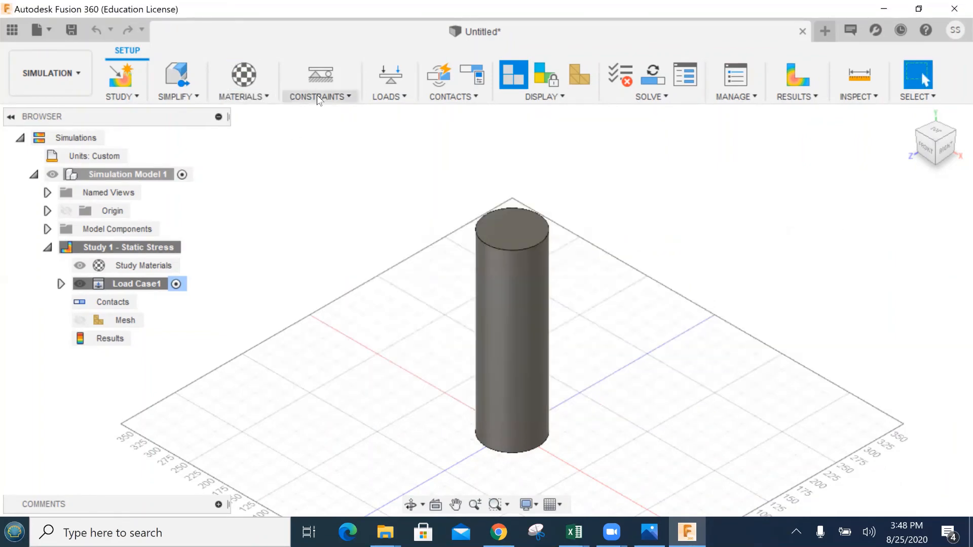
Add a Fixed constraint on the bottom face and a flipped 100000 N force on the top face
{"action": "left_click", "coordinate": [316, 80]}
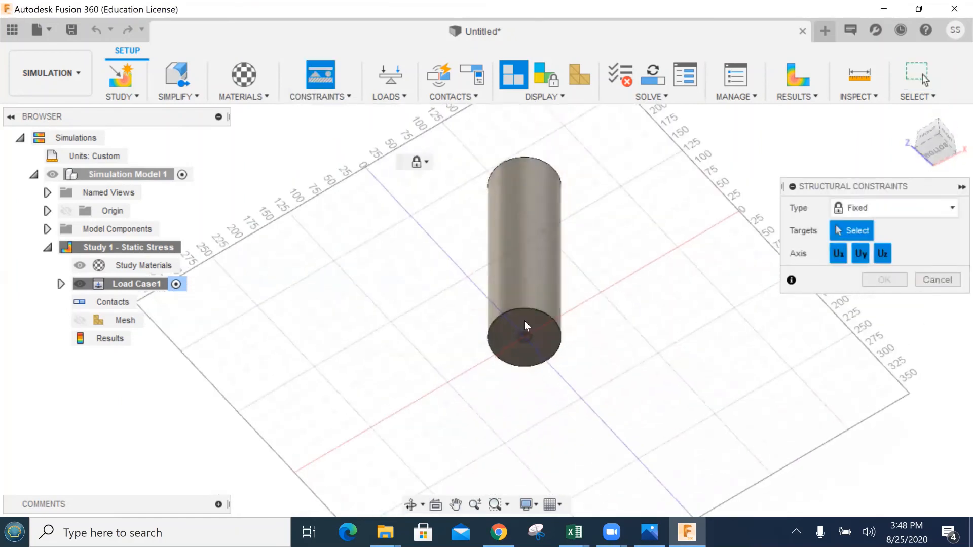
{"action": "left_click", "coordinate": [524, 338]}
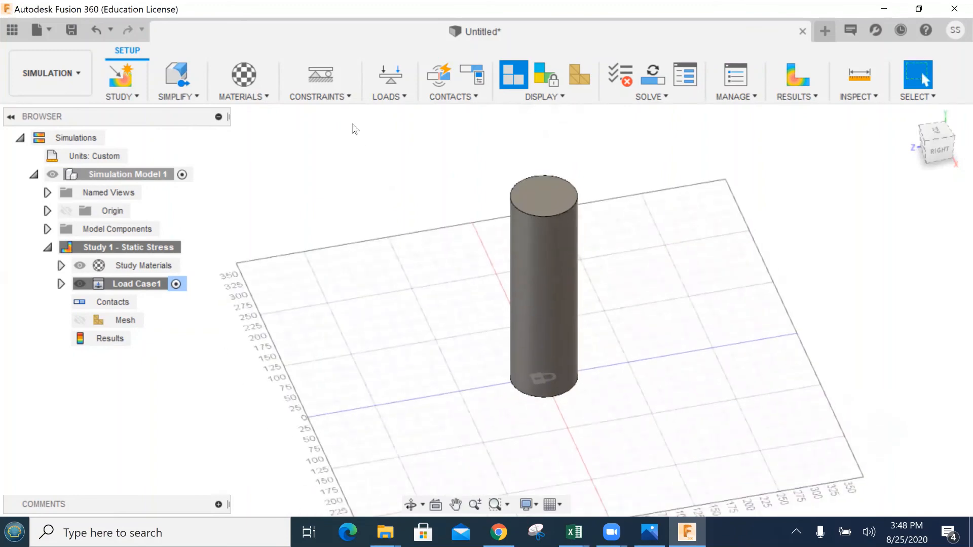
{"action": "left_click", "coordinate": [390, 79]}
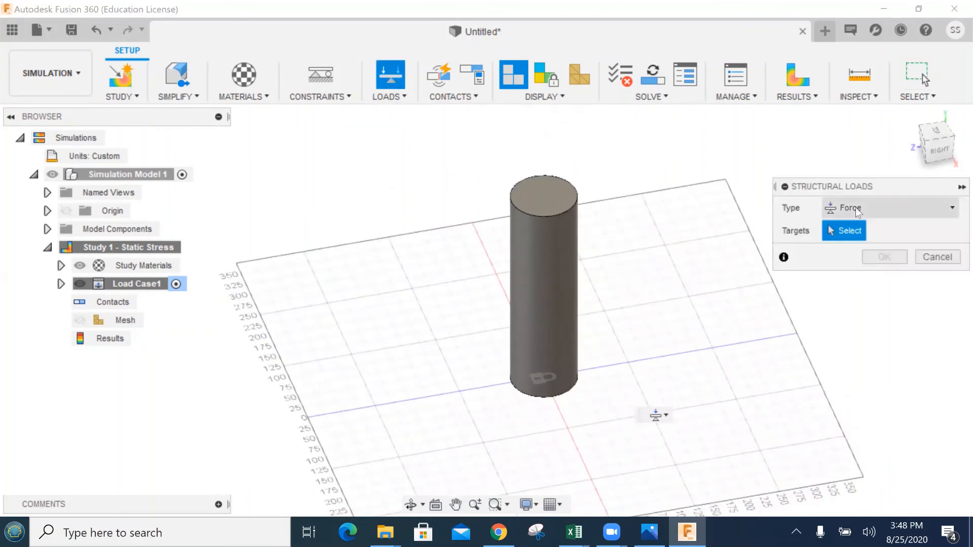
{"action": "left_click", "coordinate": [542, 189]}
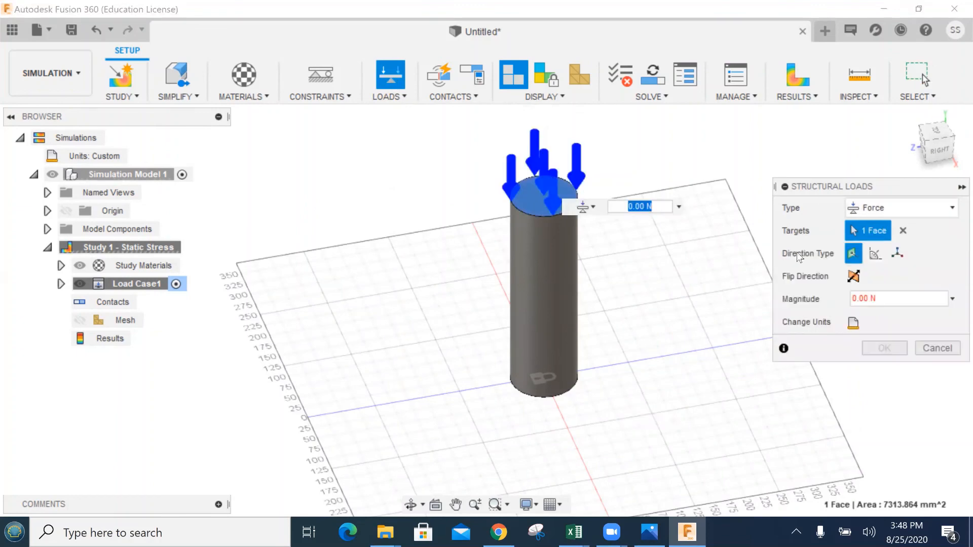
{"action": "left_click", "coordinate": [852, 276]}
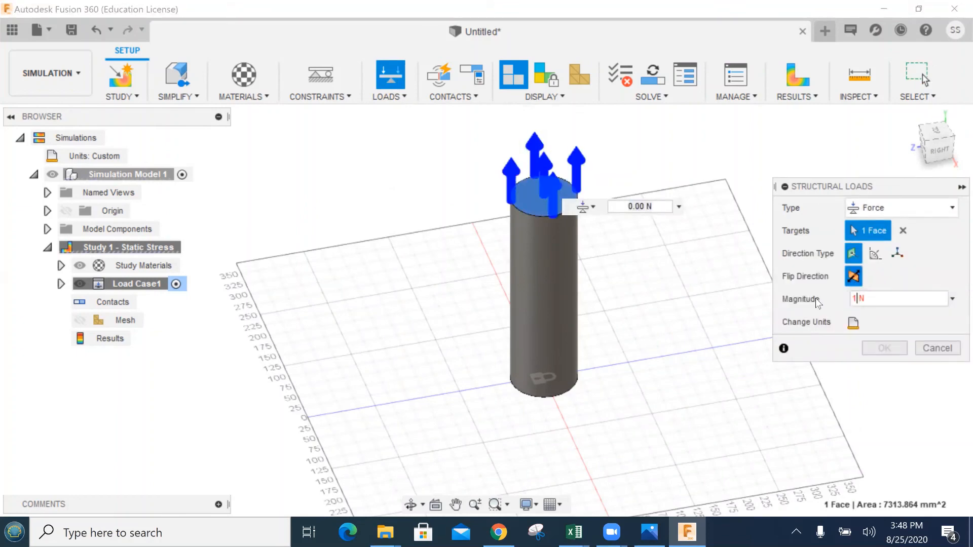
{"action": "type", "text": "100000"}
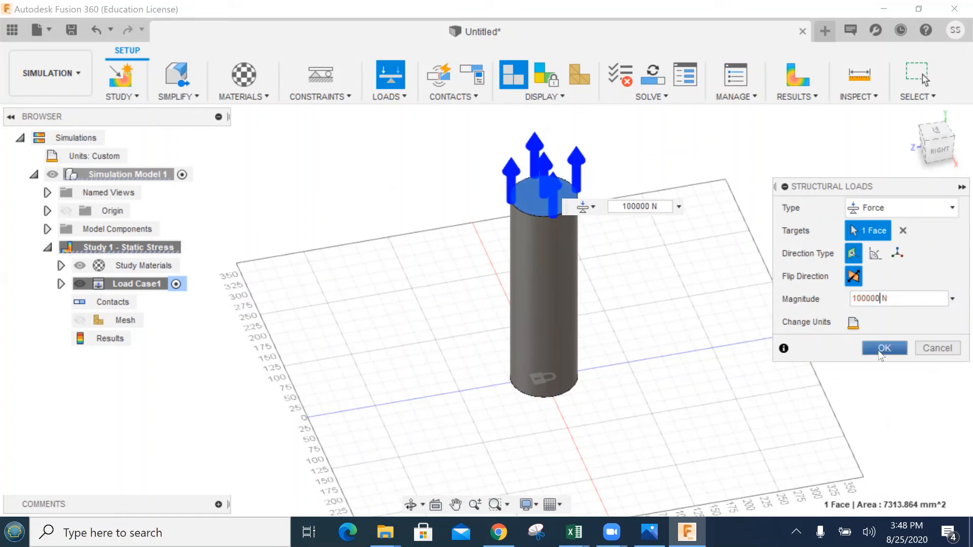
{"action": "left_click", "coordinate": [884, 348]}
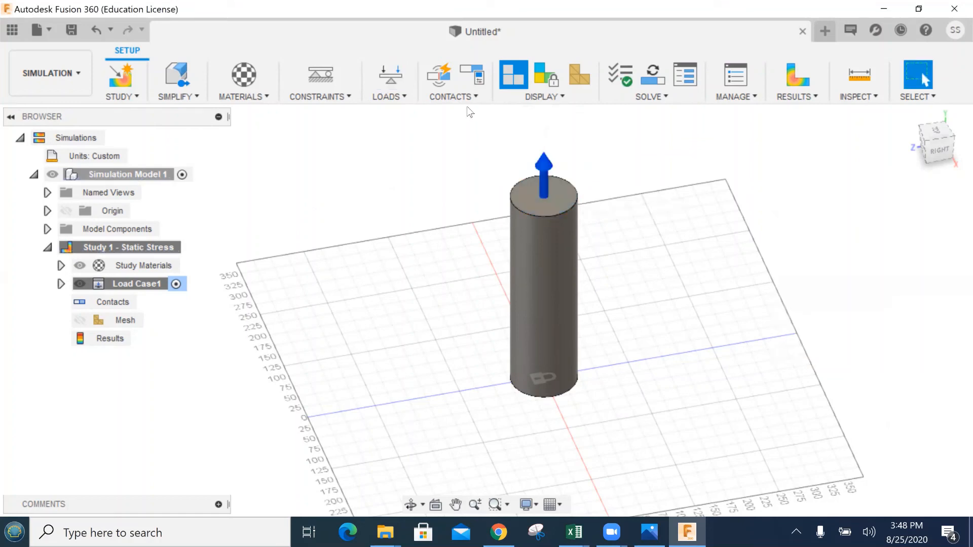
Pre-check the study, then solve it on the cloud, saving the design as 'Test 2'
{"action": "left_click", "coordinate": [651, 77]}
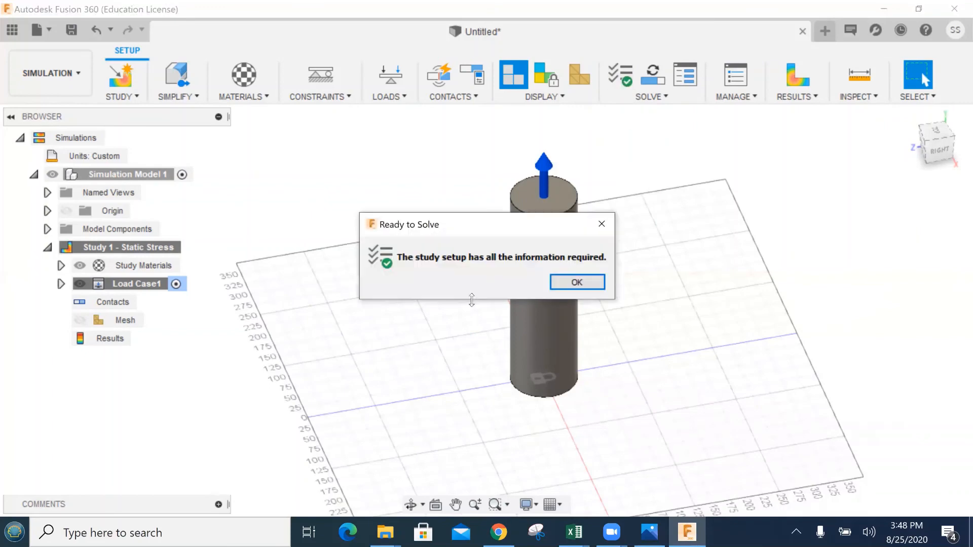
{"action": "left_click", "coordinate": [575, 282]}
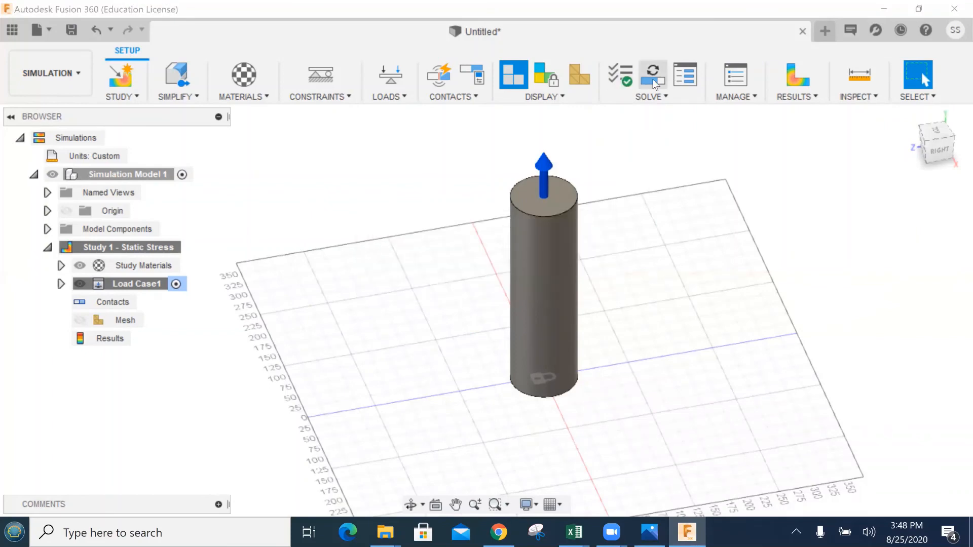
{"action": "left_click", "coordinate": [652, 75]}
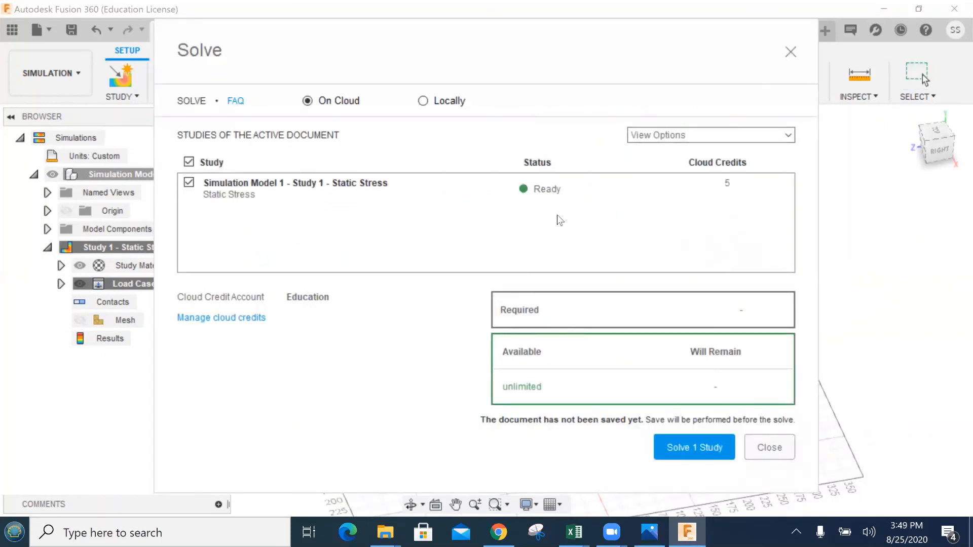
{"action": "left_click", "coordinate": [768, 447]}
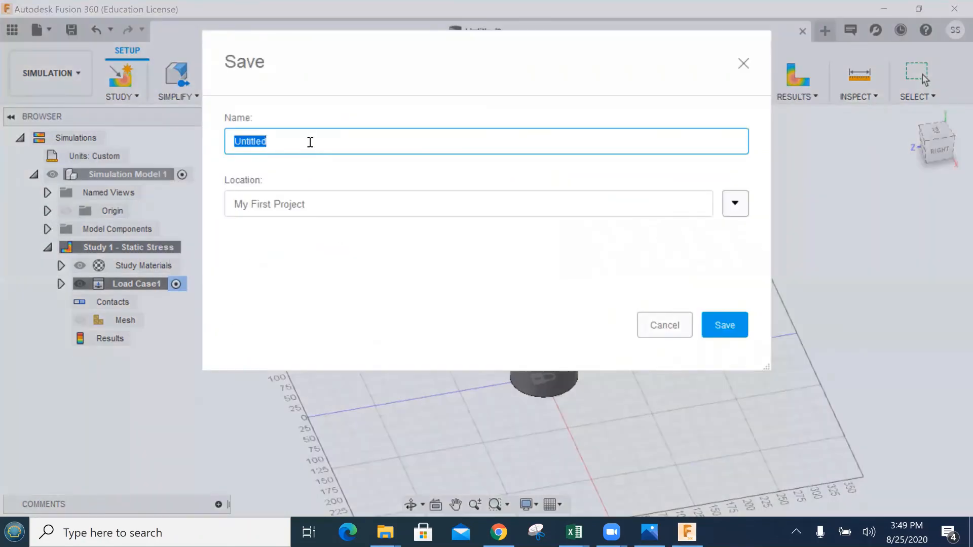
{"action": "type", "text": "Test 2"}
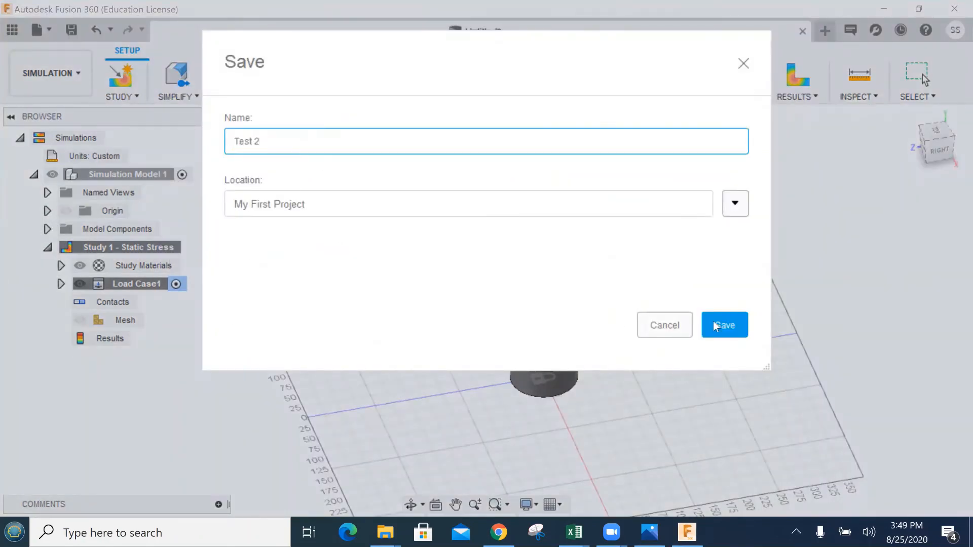
{"action": "left_click", "coordinate": [724, 324]}
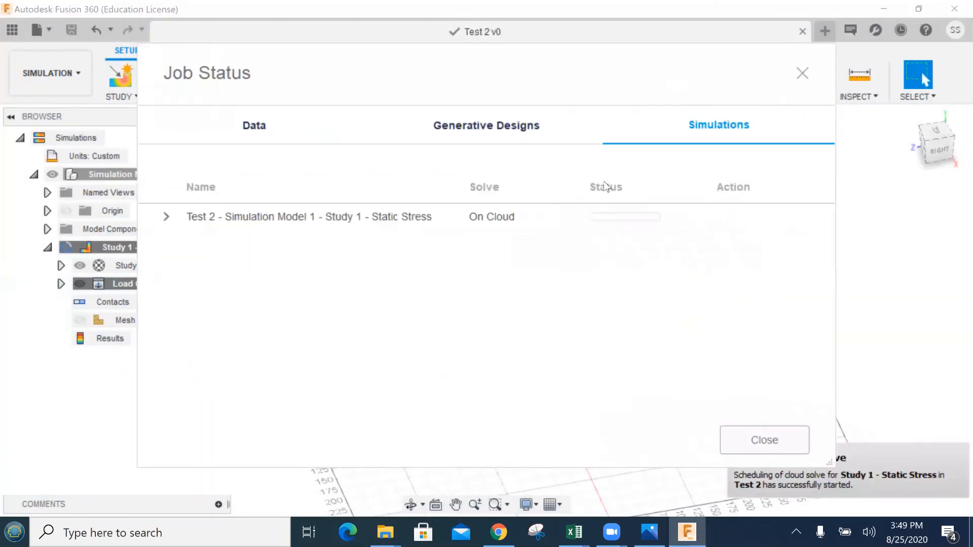
{"action": "mouse_move", "coordinate": [541, 234]}
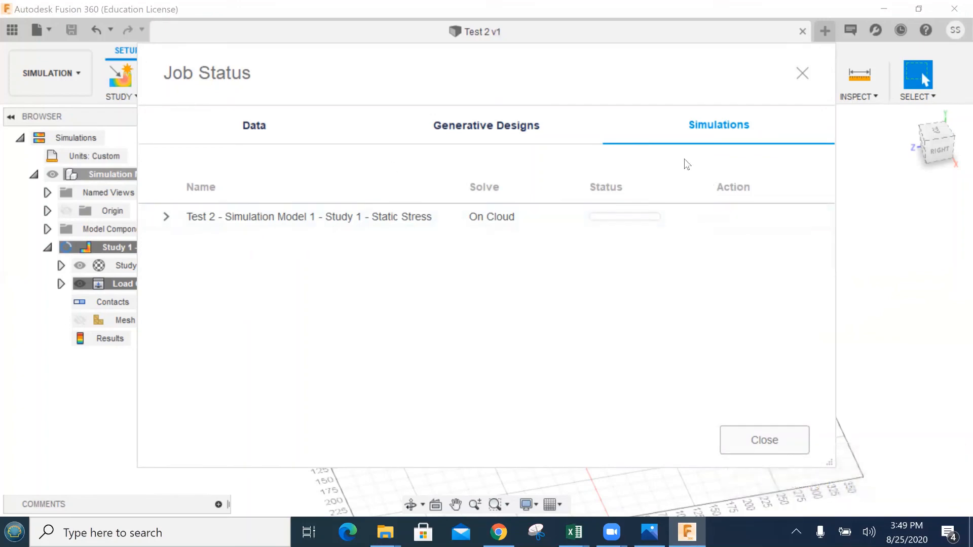
{"action": "mouse_move", "coordinate": [718, 108]}
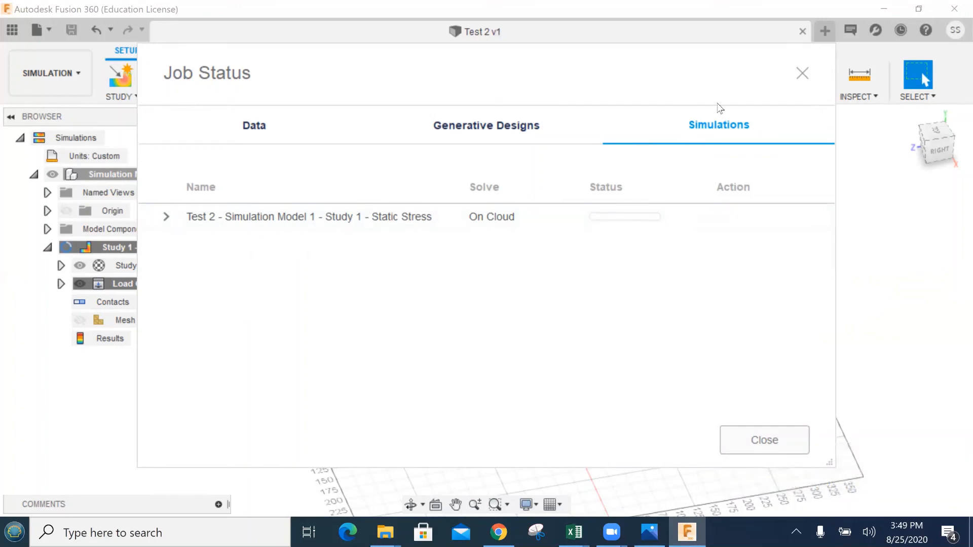
{"action": "mouse_move", "coordinate": [669, 312]}
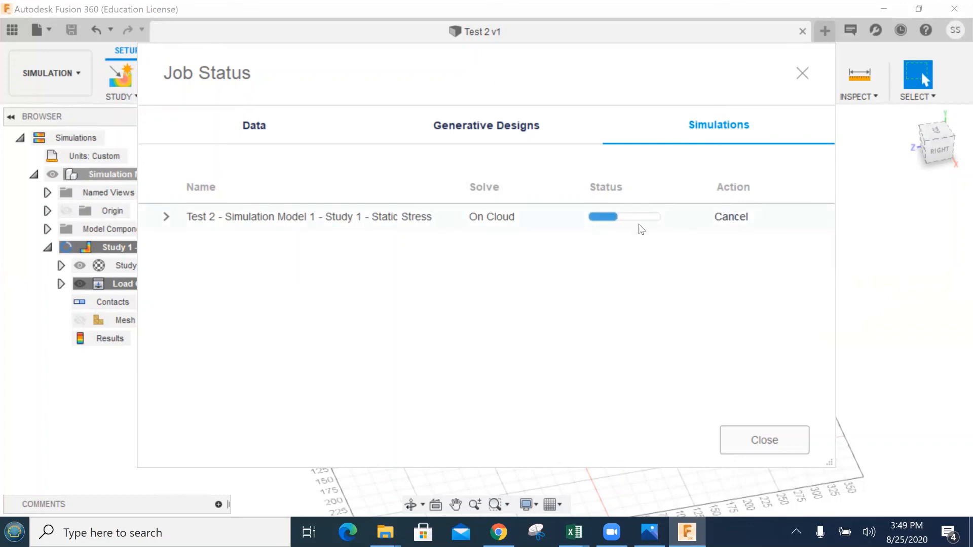
{"action": "mouse_move", "coordinate": [624, 216]}
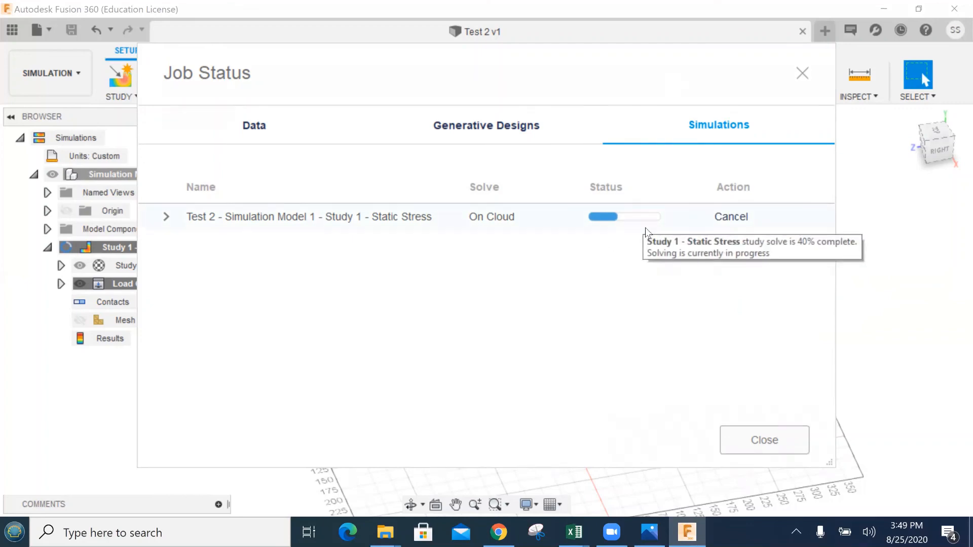
{"action": "mouse_move", "coordinate": [627, 273]}
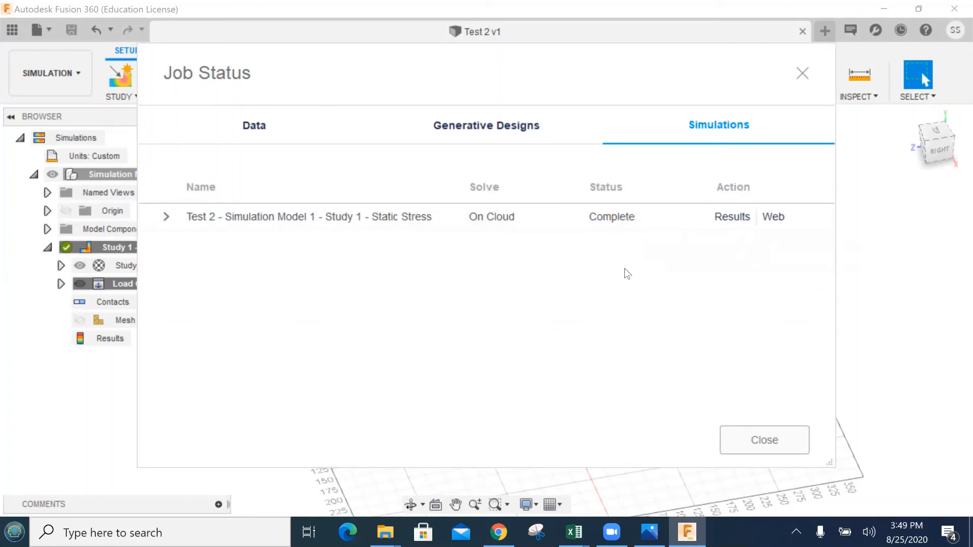
Open the results once the Job Status reads Complete
{"action": "left_click", "coordinate": [732, 216]}
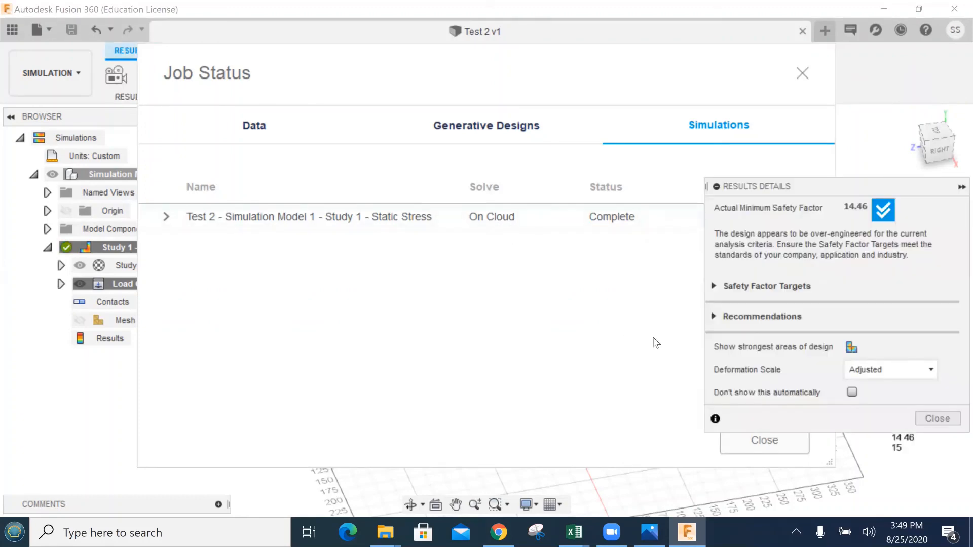
Close Job Status and Results Details, then switch the result plot from Displacement to Strain
{"action": "left_click", "coordinate": [802, 73]}
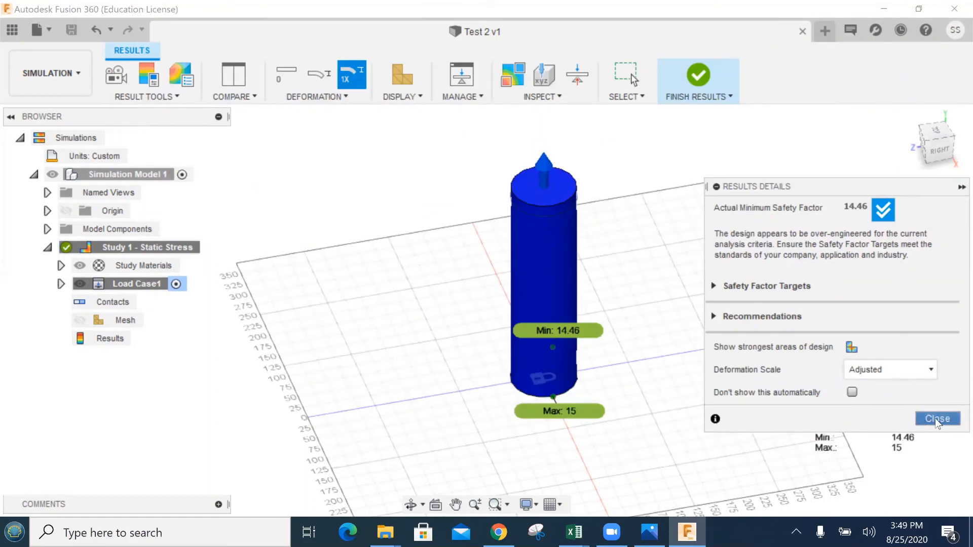
{"action": "left_click", "coordinate": [937, 418]}
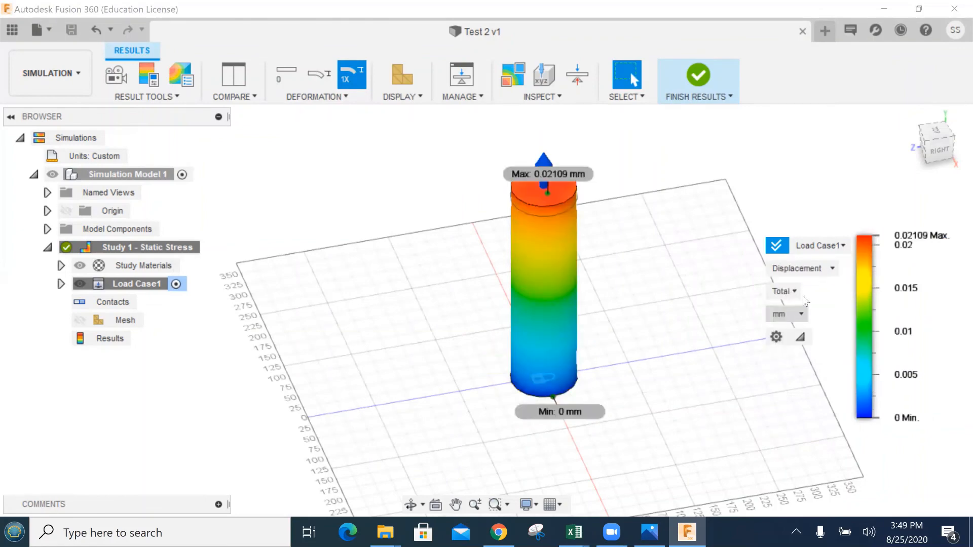
{"action": "left_click", "coordinate": [800, 268]}
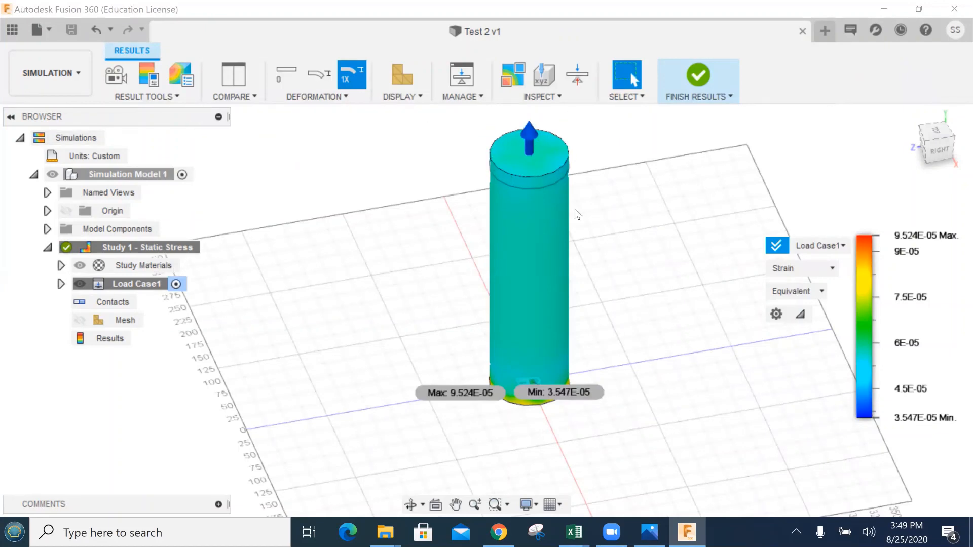
{"action": "mouse_move", "coordinate": [617, 236]}
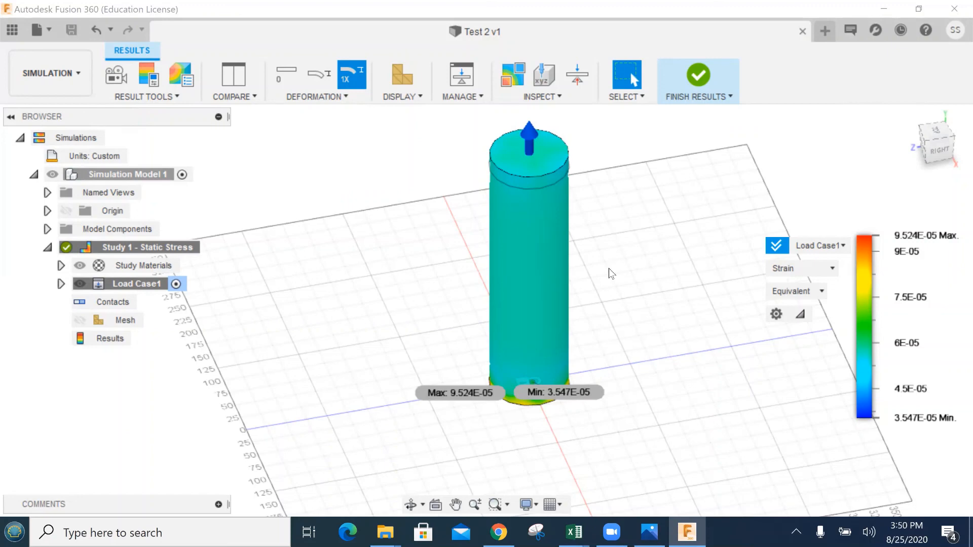
{"action": "mouse_move", "coordinate": [640, 243]}
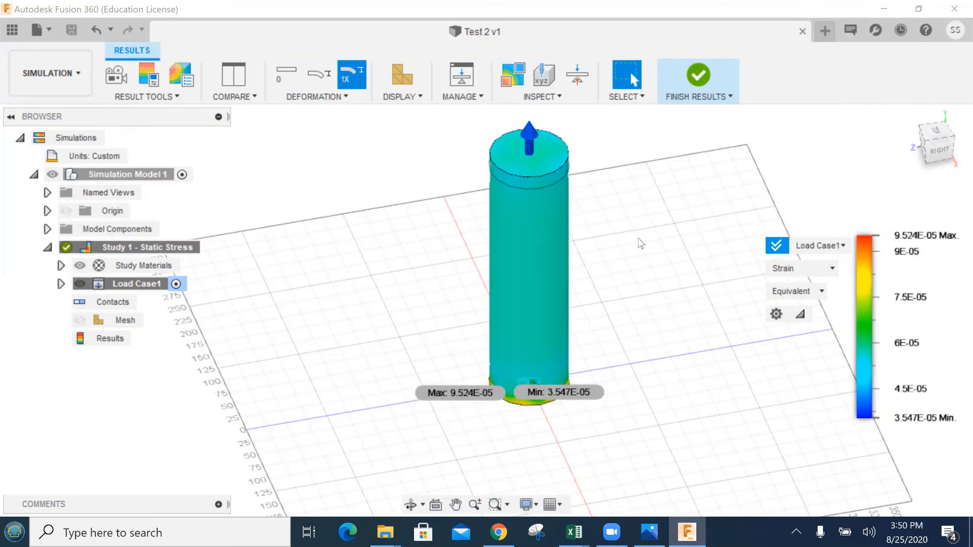